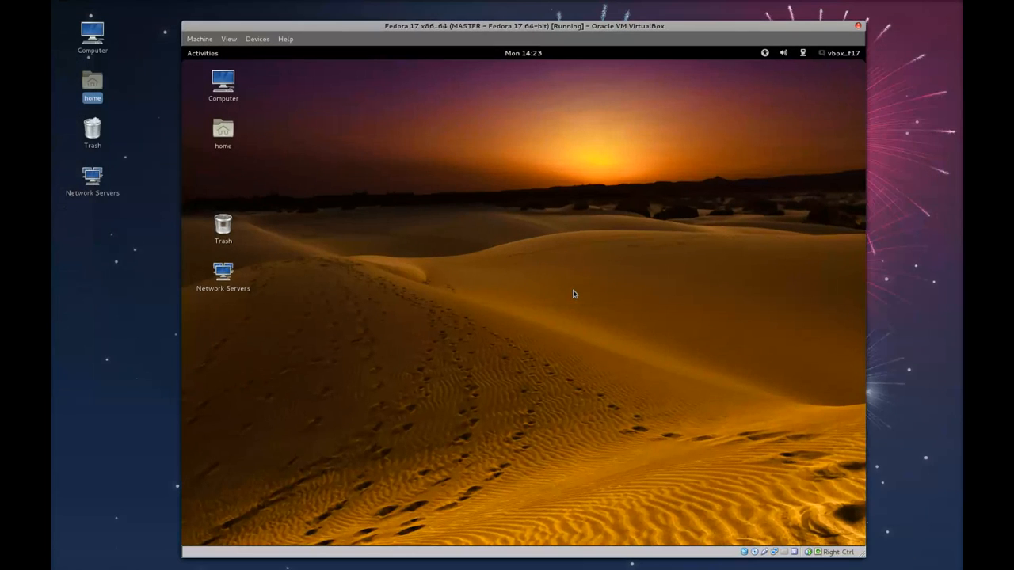
mouse_move(382, 354)
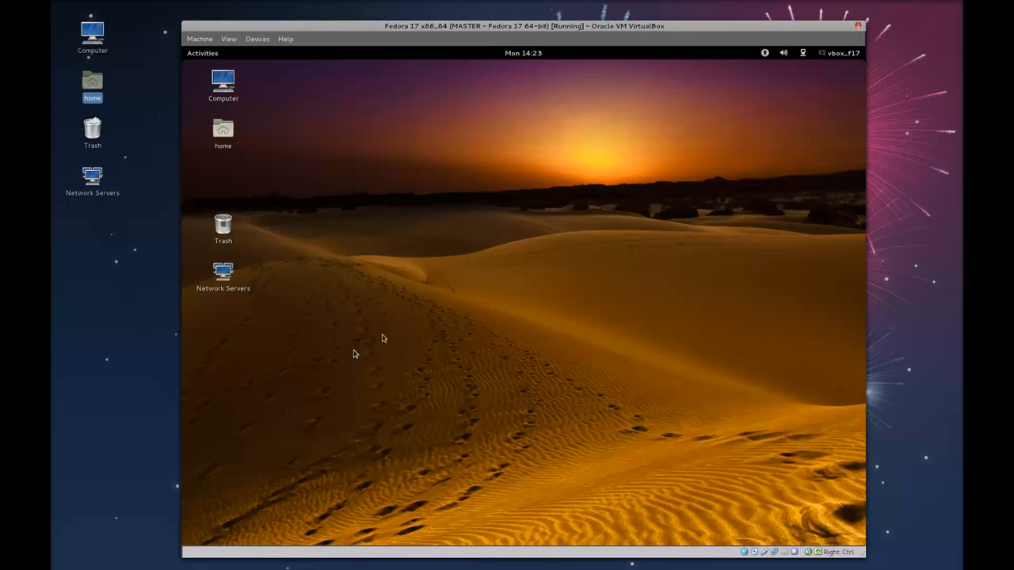
mouse_move(357, 178)
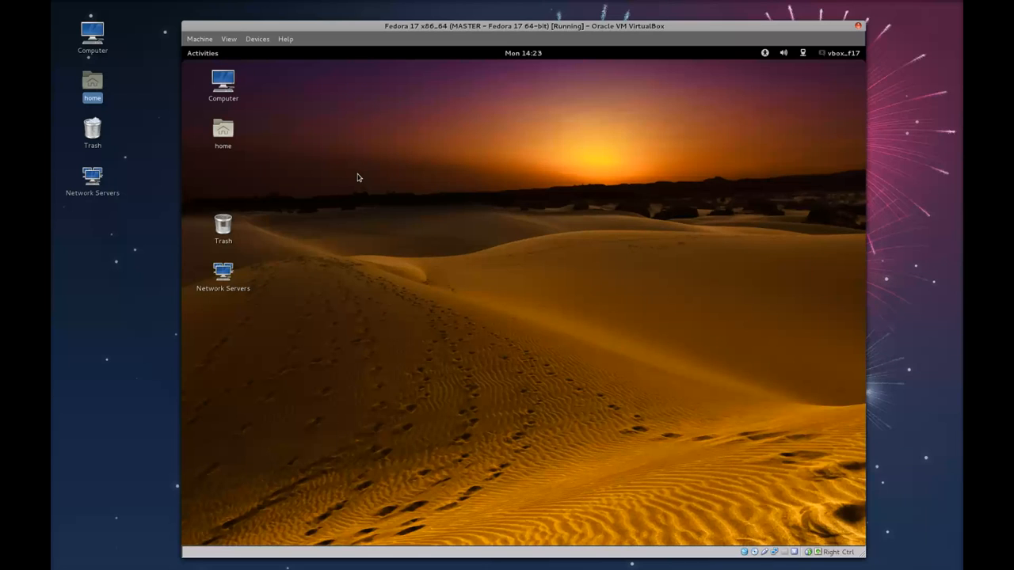
Launch the gtk-recordMyDesktop screen recorder.
click(202, 53)
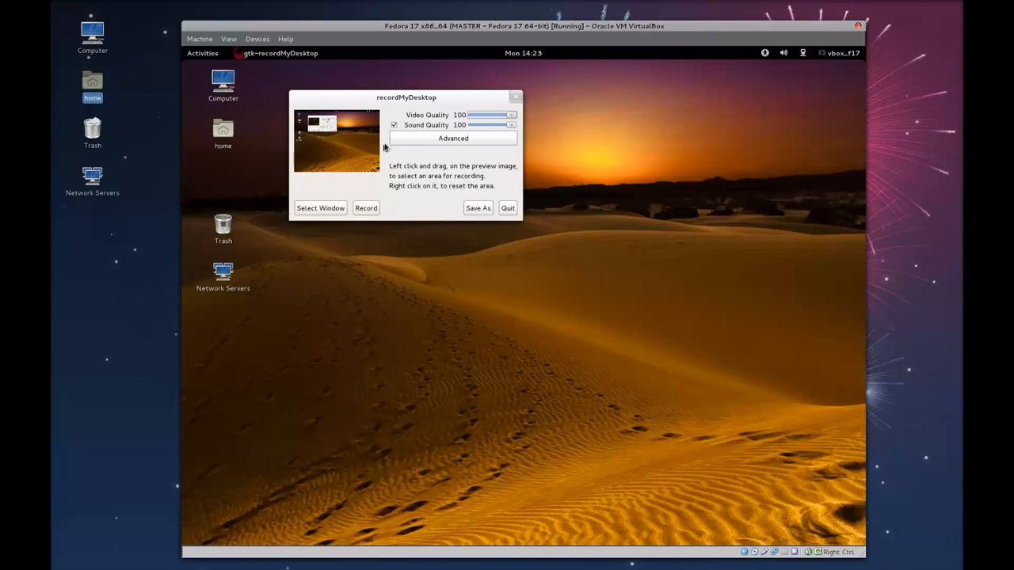
mouse_move(393, 125)
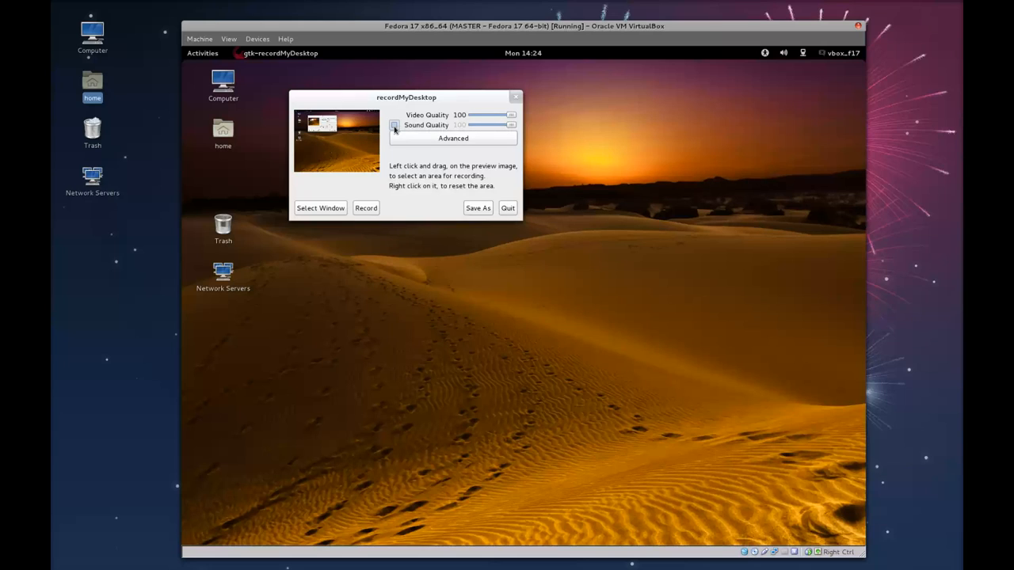
mouse_move(439, 145)
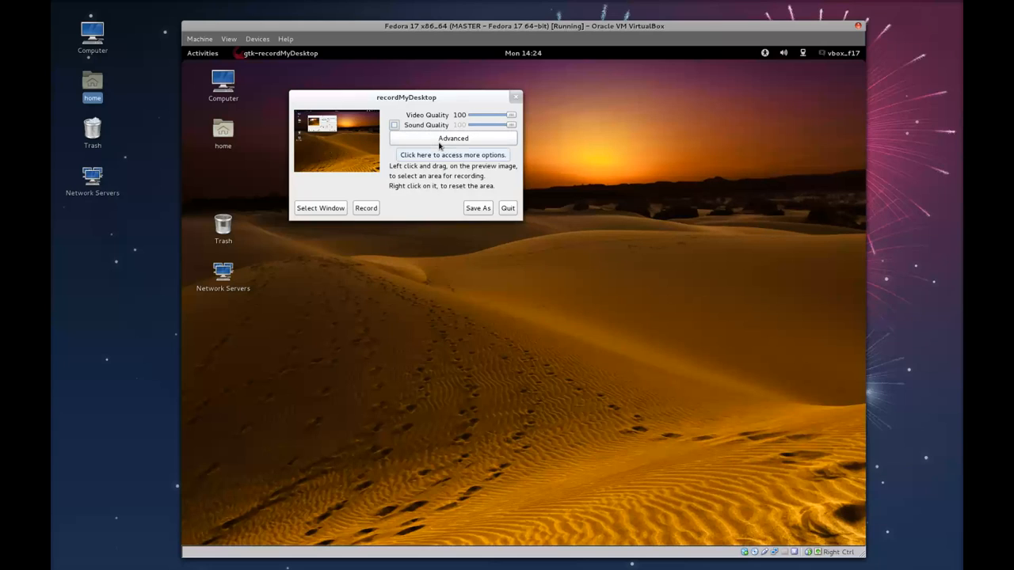
Enable 'Full shots at every frame' in Advanced settings, review Sound and Misc tabs, and close.
click(453, 138)
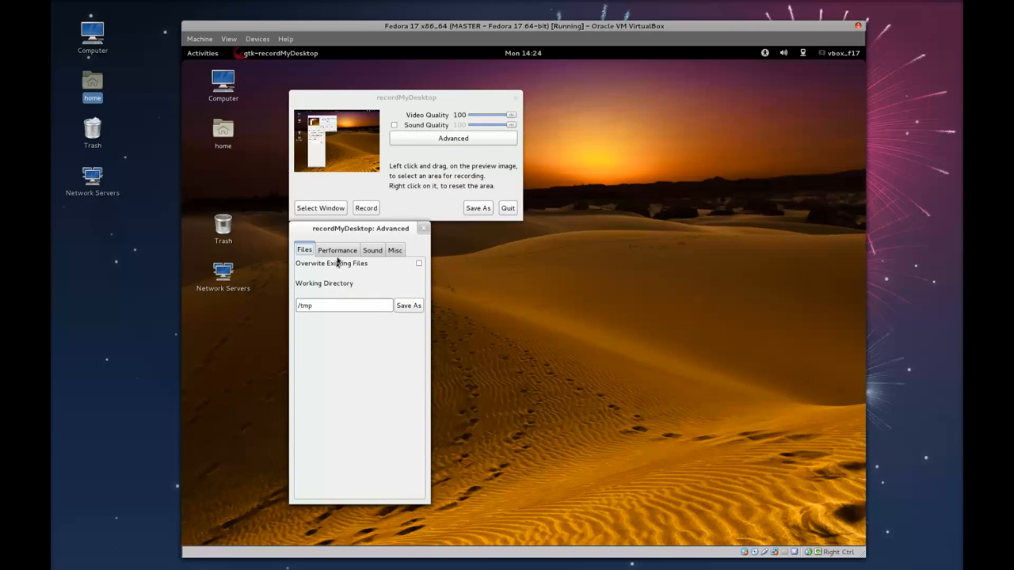
click(337, 250)
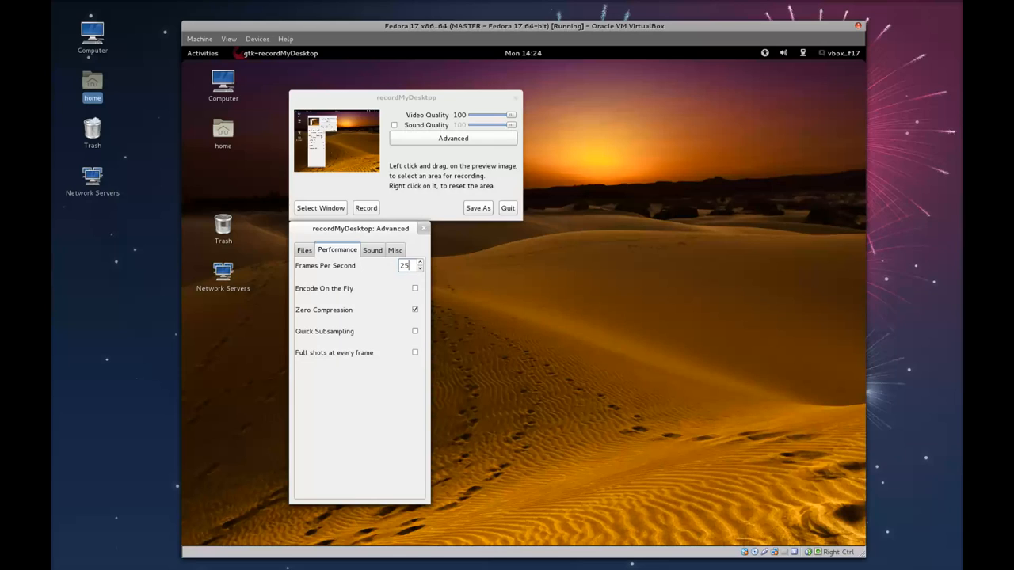
mouse_move(424, 319)
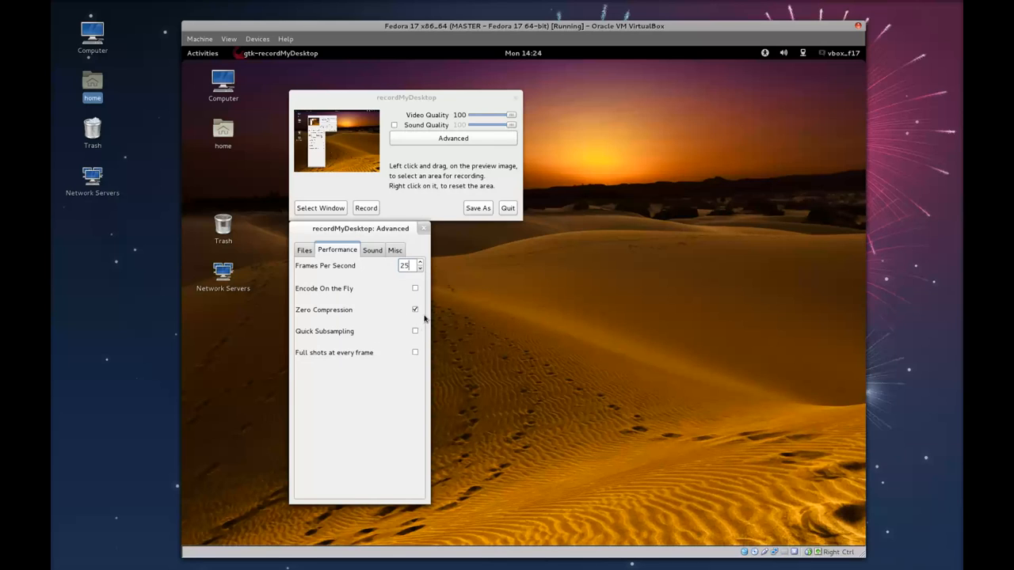
click(415, 308)
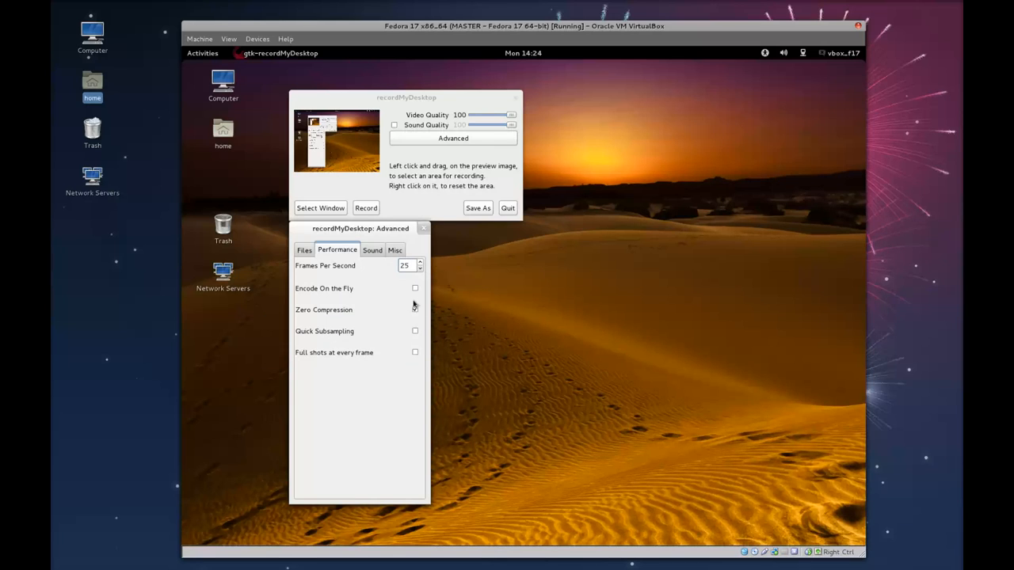
click(415, 353)
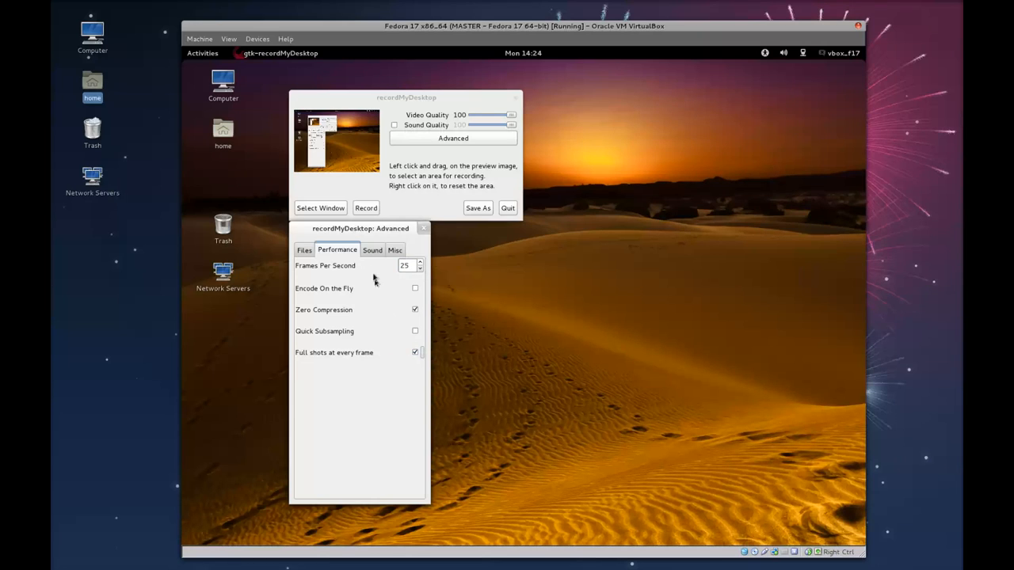
click(372, 250)
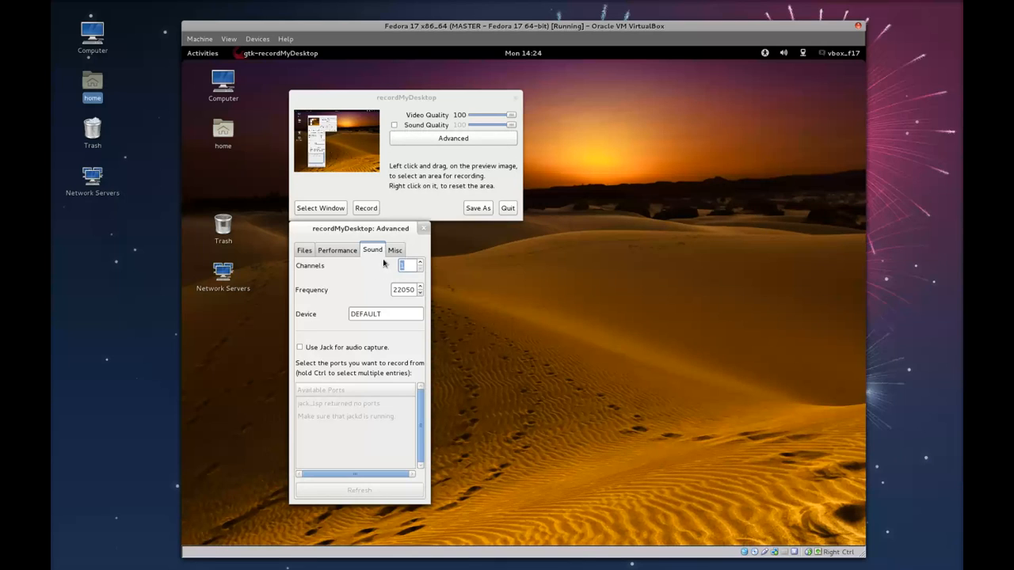
click(394, 249)
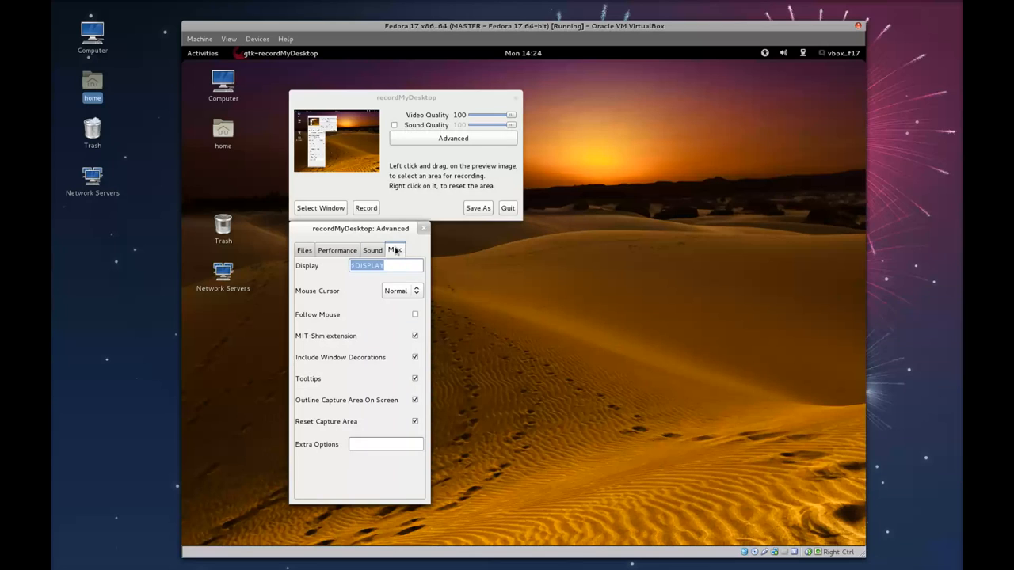
click(423, 229)
text(soundr)
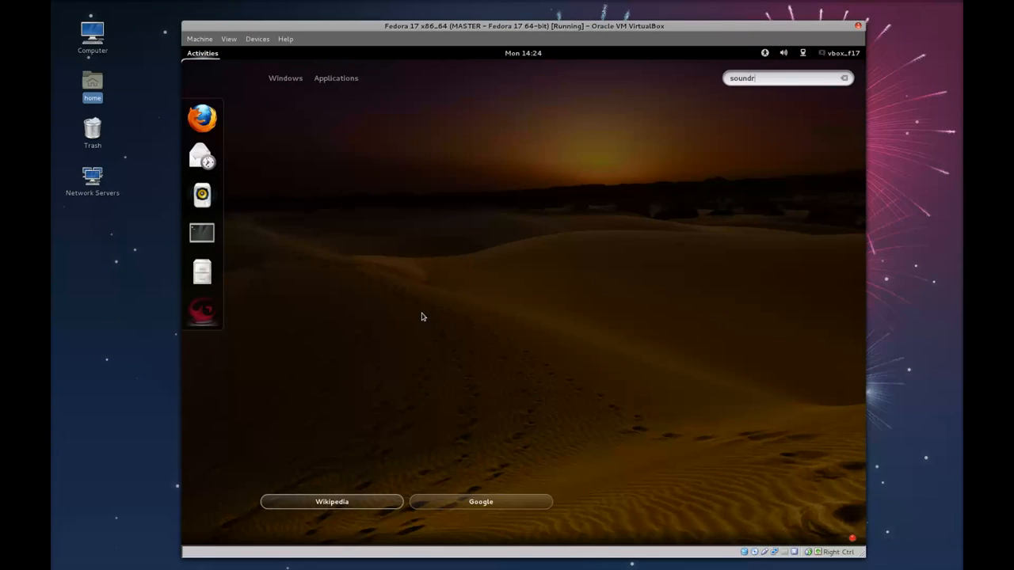
Search for the Sound Recorder and launch it.
text(ec)
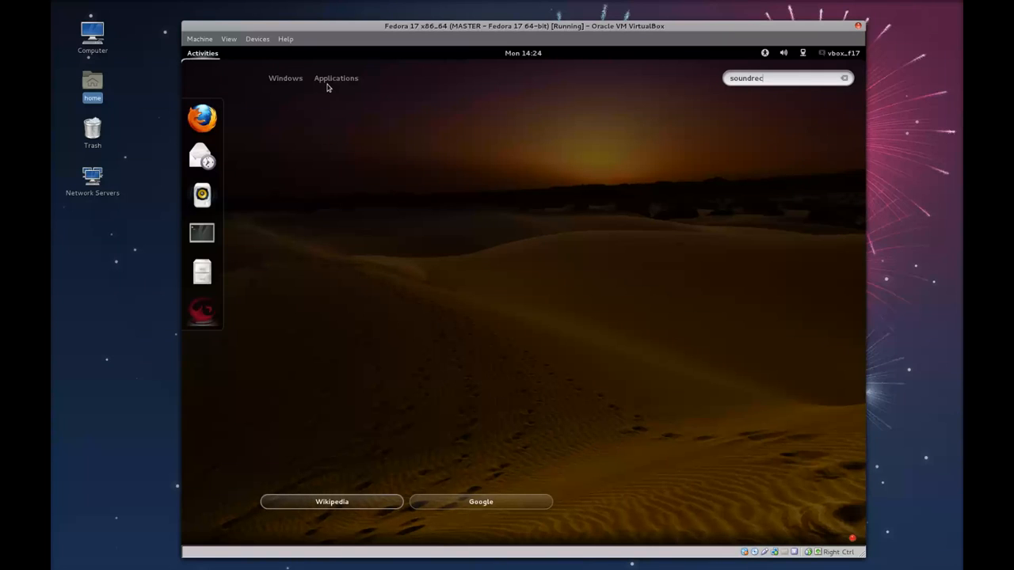
mouse_move(331, 82)
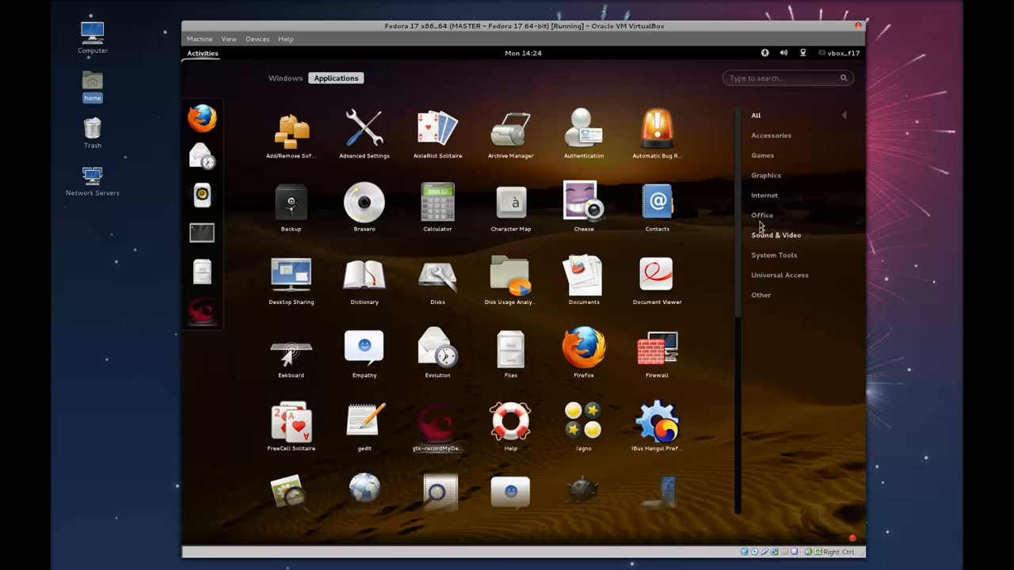
click(775, 234)
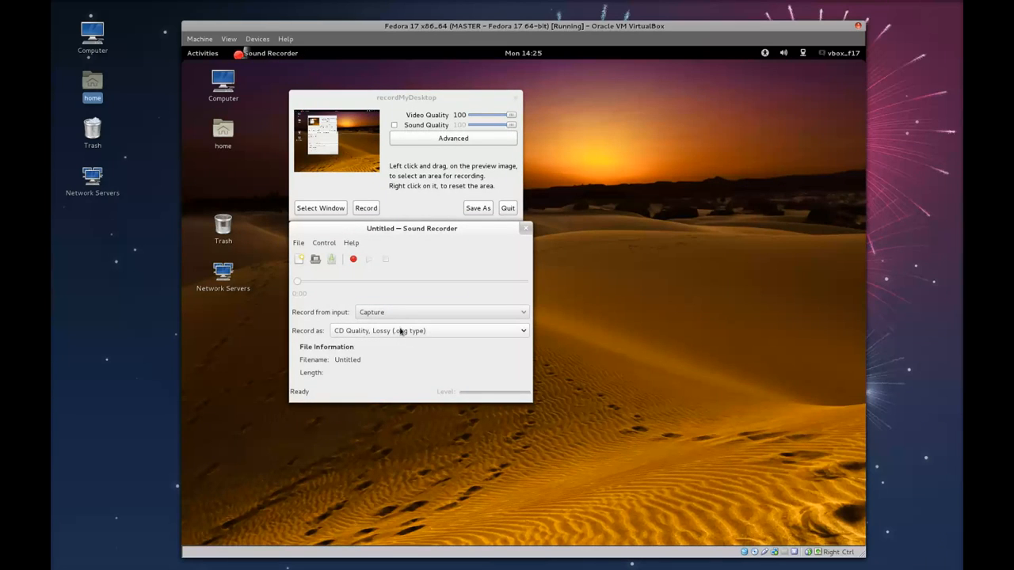
Choose 'Voice, Lossless (.wav type)' in the Record as list.
click(430, 330)
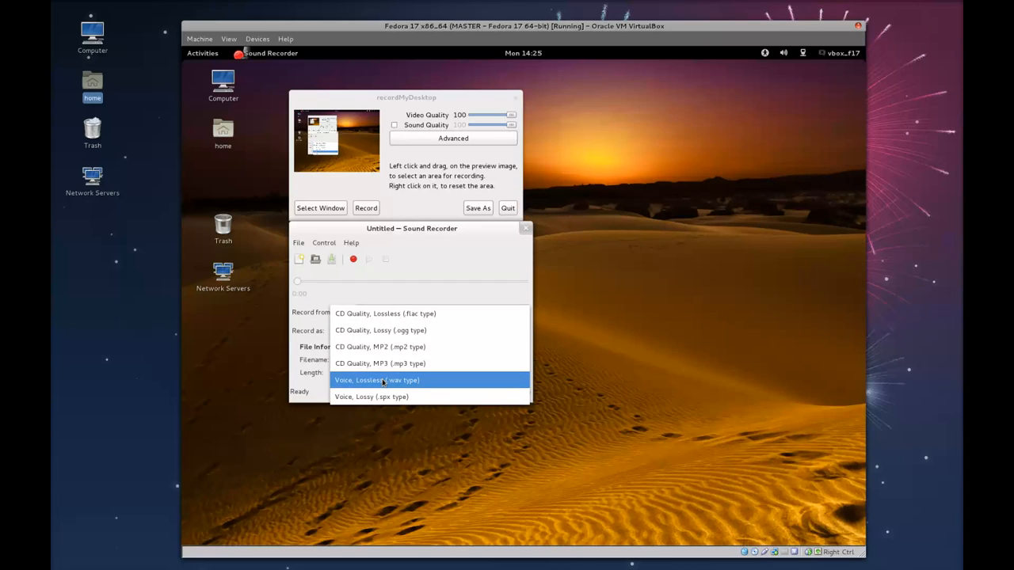
click(377, 380)
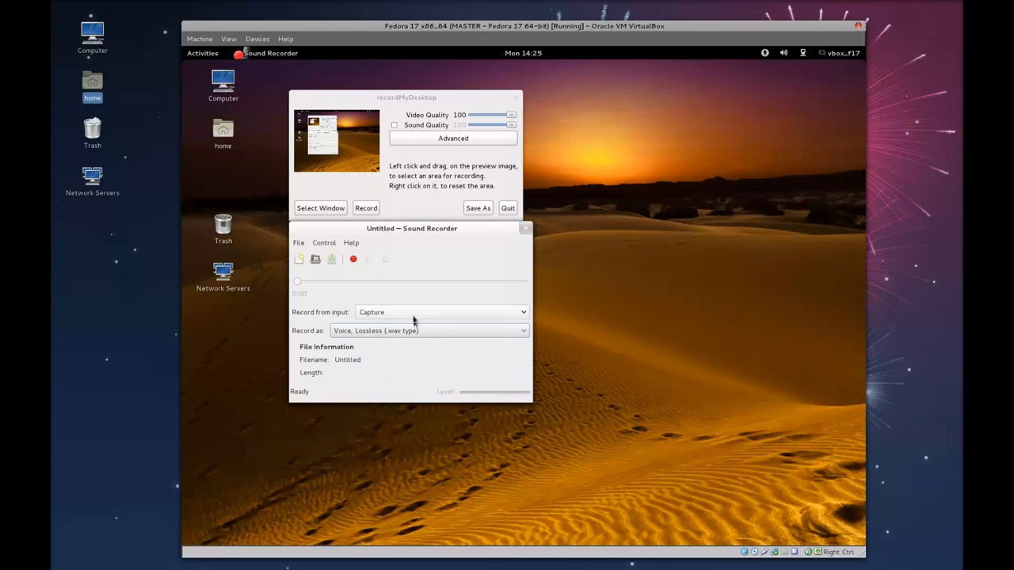
mouse_move(354, 259)
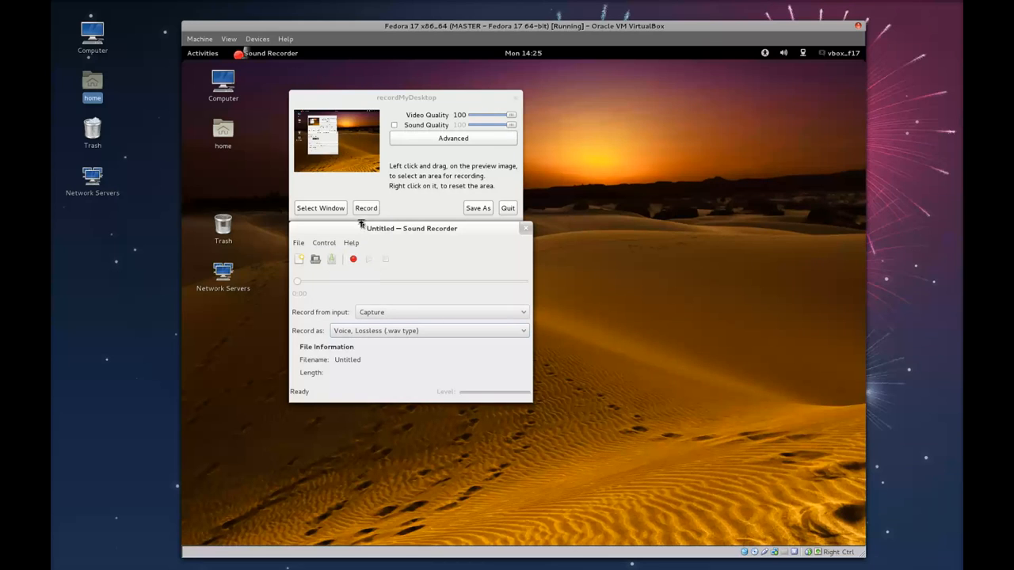
mouse_move(365, 207)
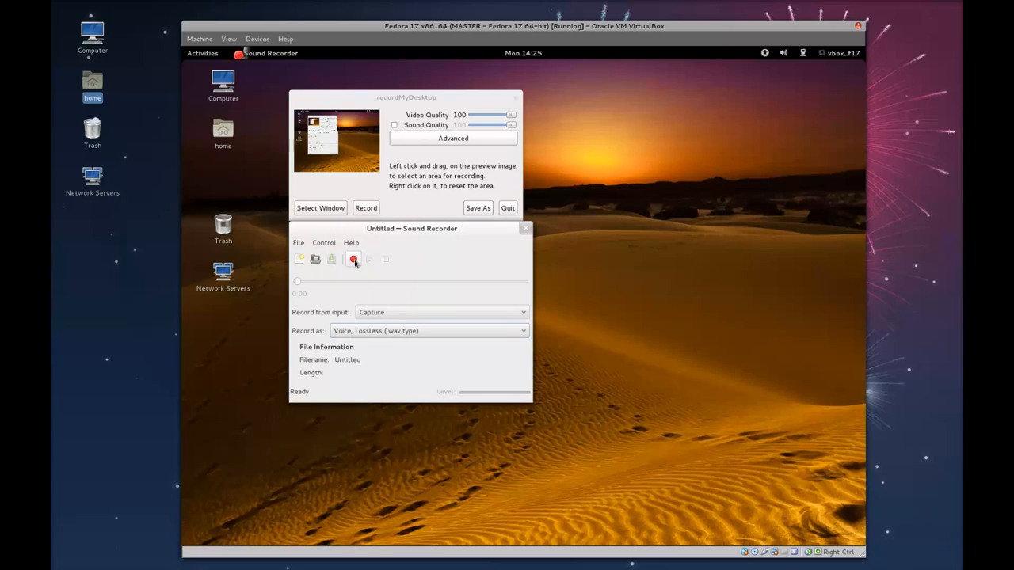
Start the voice recording and desktop capture, then open the home folder as the demo.
click(353, 259)
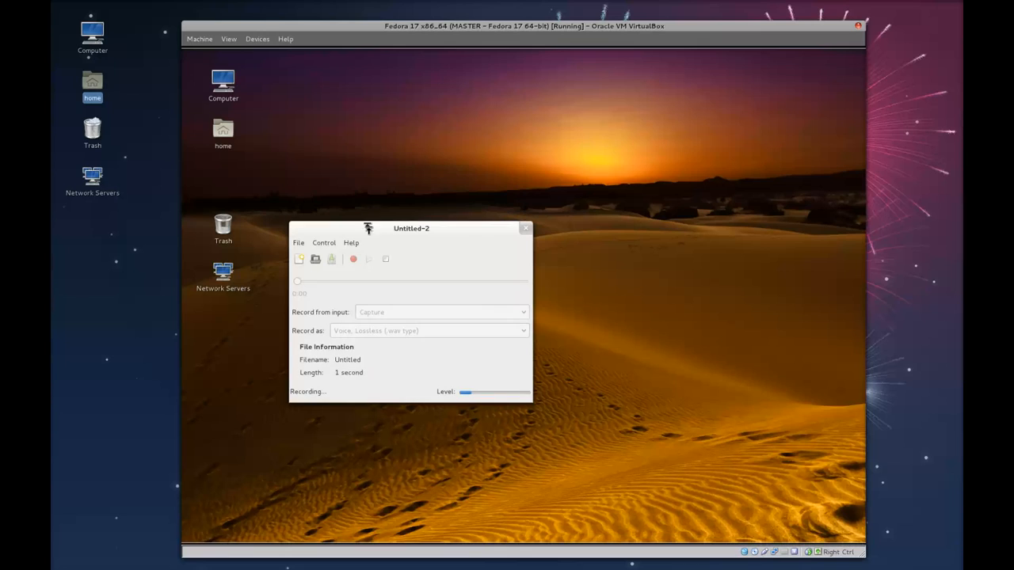
click(525, 228)
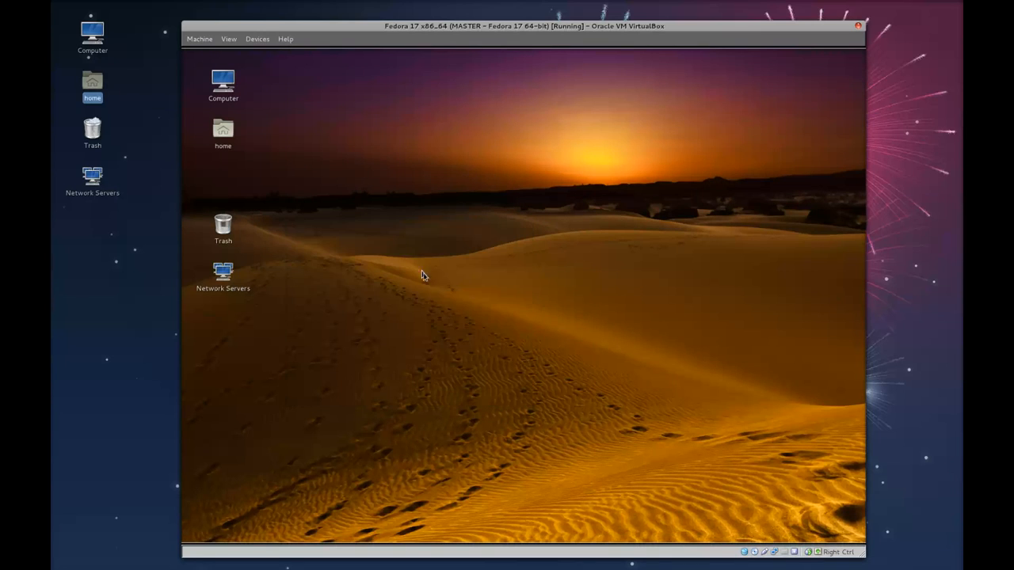
mouse_move(463, 270)
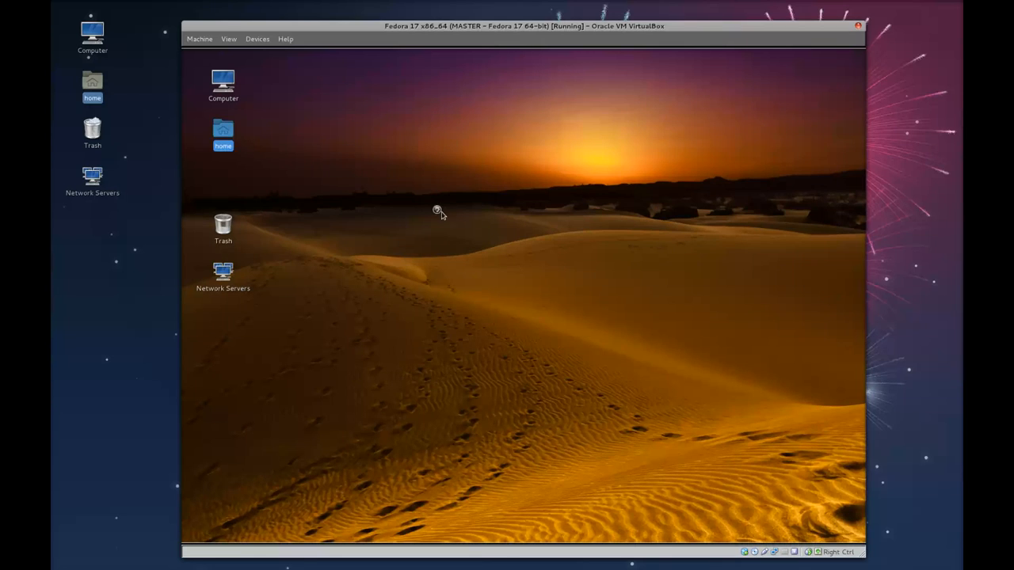
double_click(223, 129)
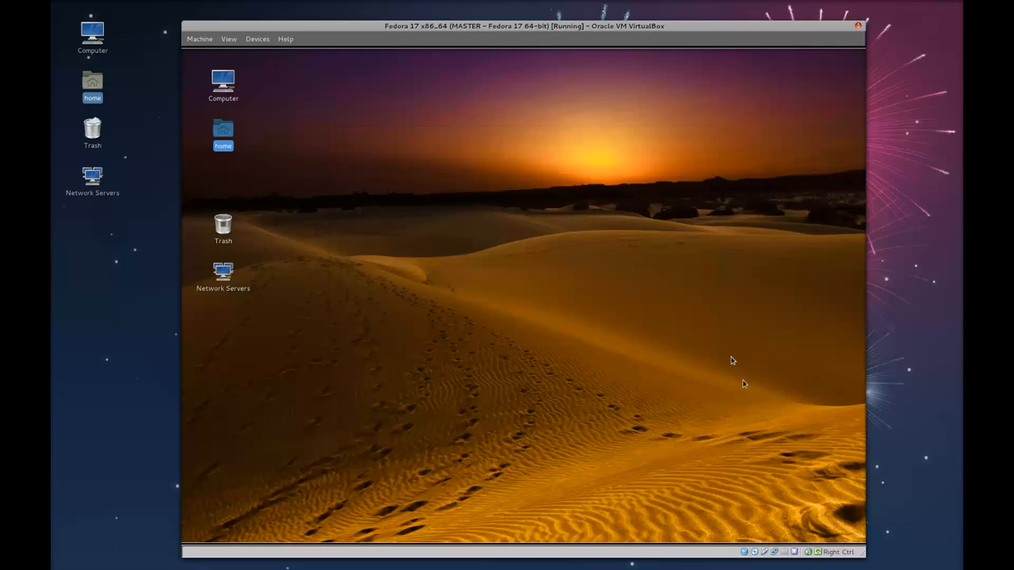
mouse_move(435, 476)
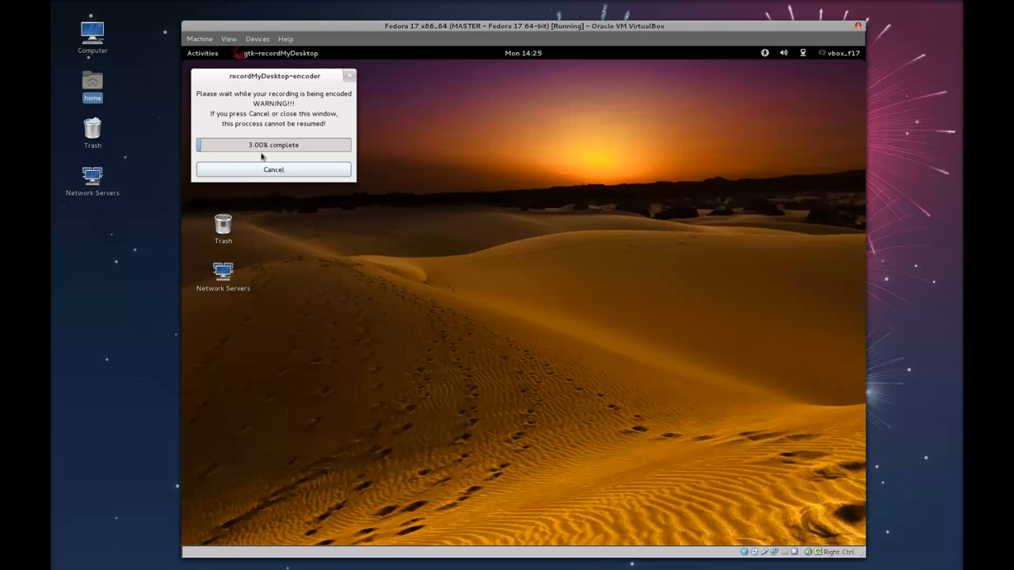
mouse_move(643, 459)
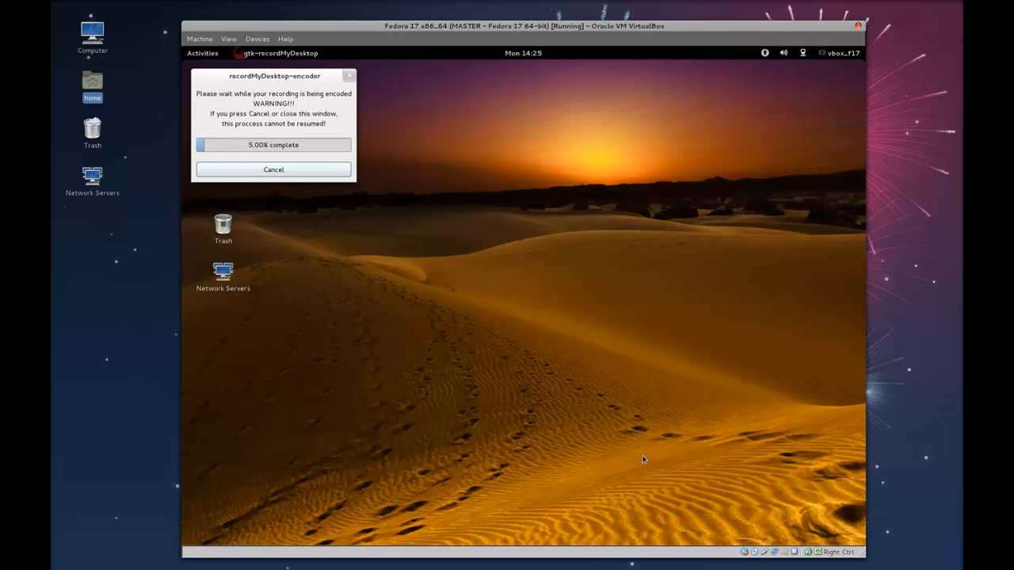
mouse_move(514, 332)
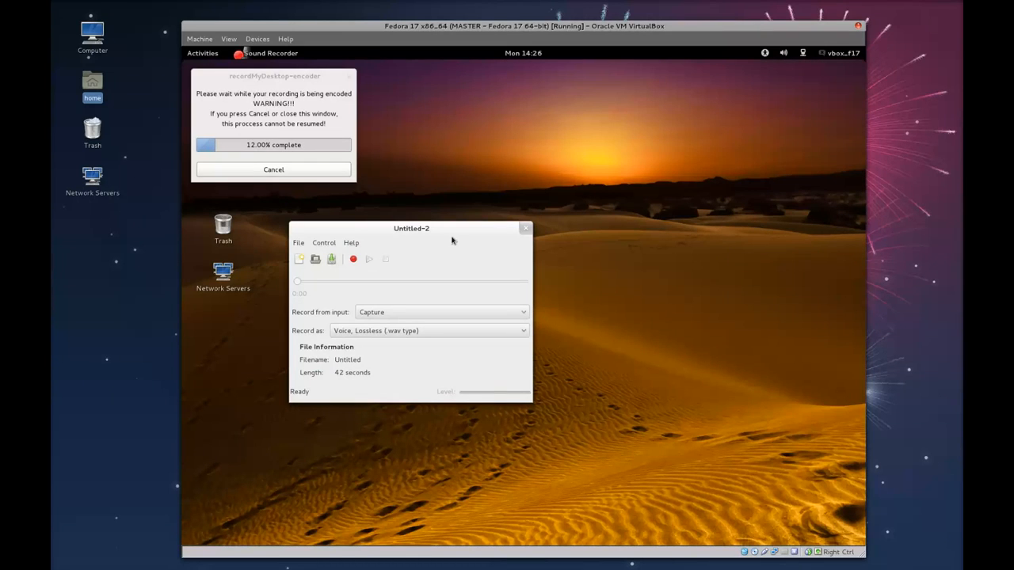
Drag the Sound Recorder window to the top of the screen while encoding runs.
drag(411, 228, 522, 66)
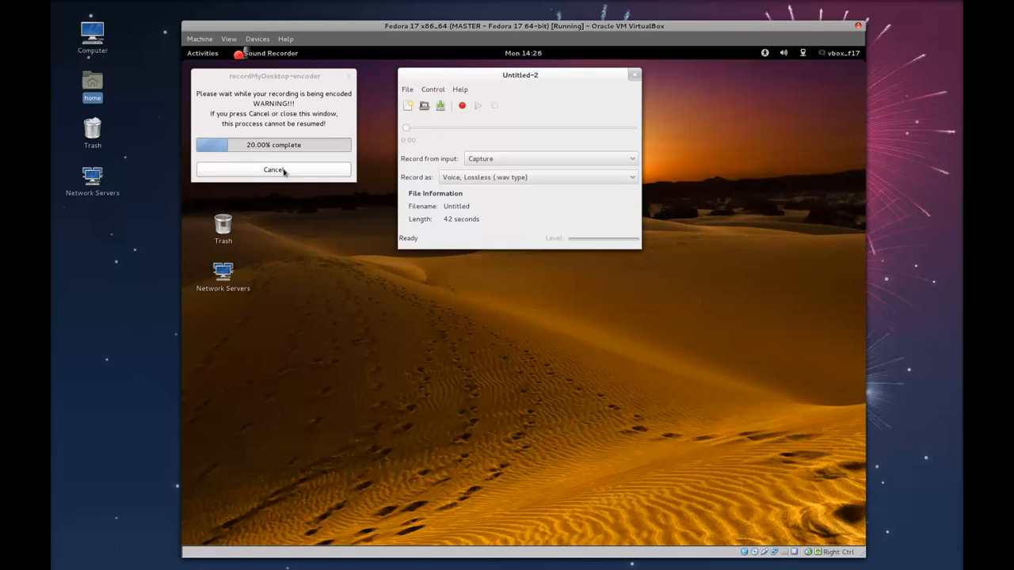
mouse_move(372, 172)
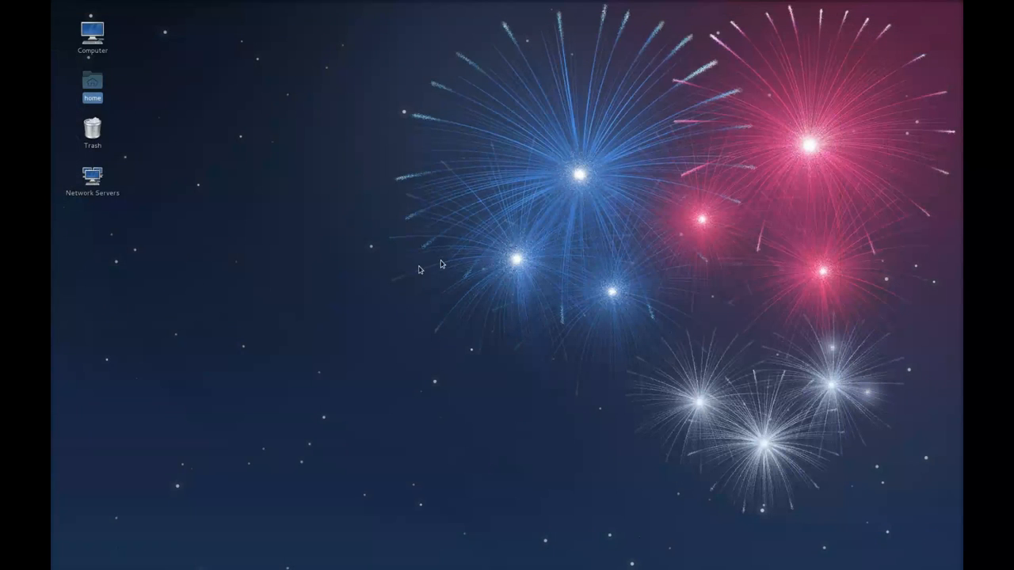
mouse_move(384, 298)
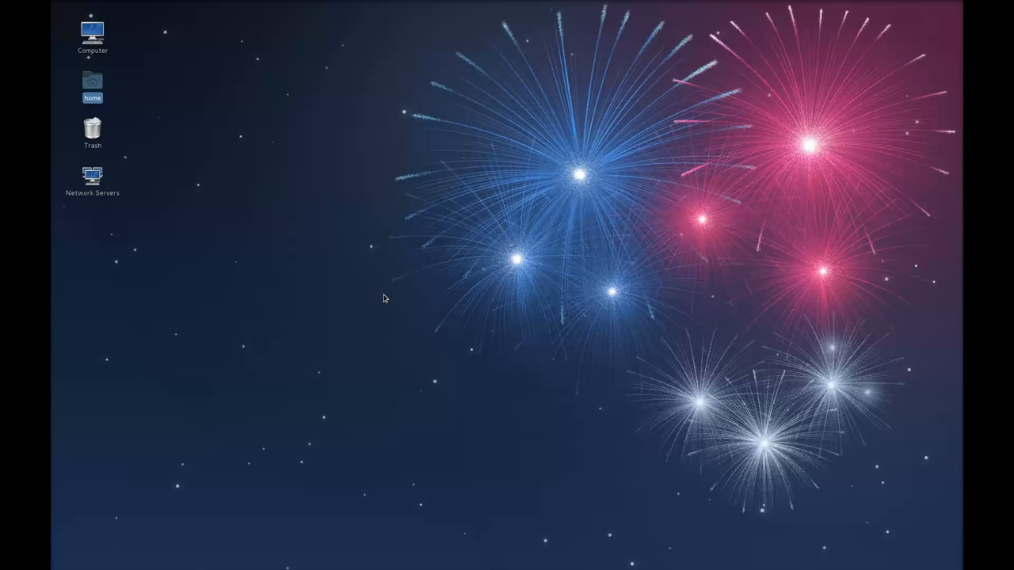
Launch PiTiVi from the host desktop launcher.
click(70, 6)
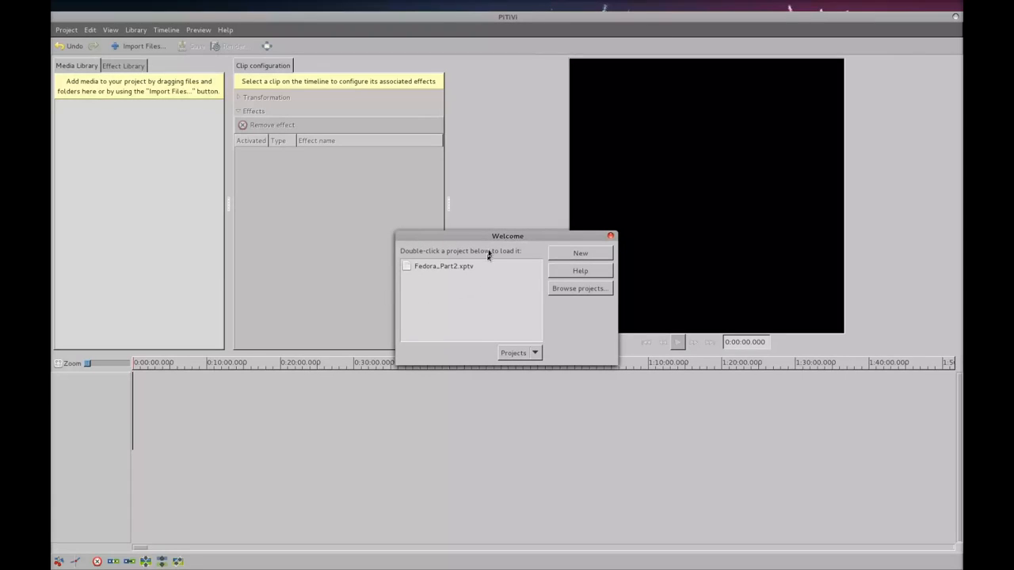
mouse_move(440, 296)
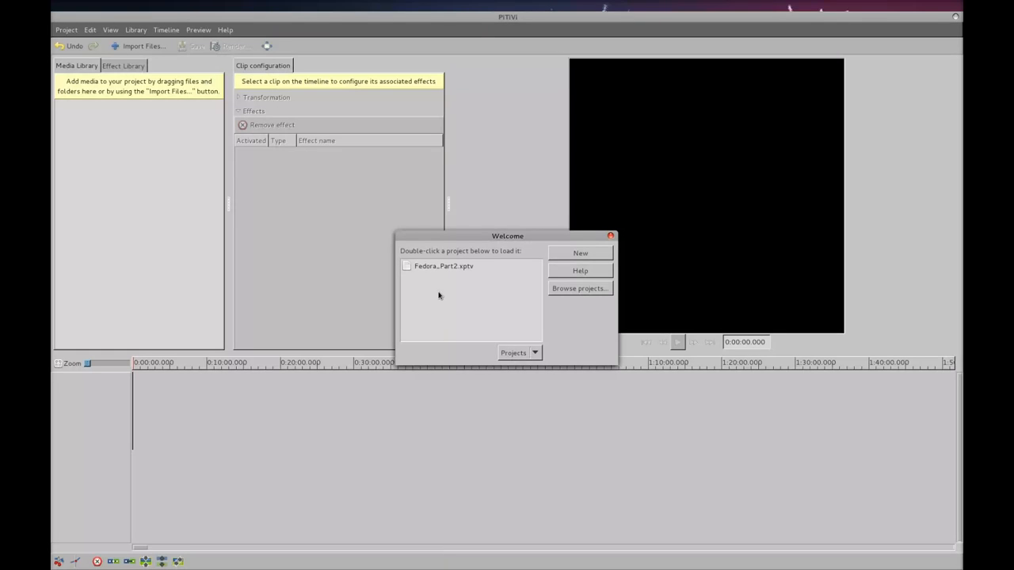
Create a new project with the 1080p24 preset (1920×1080, 23.976 fps), reviewing Audio and Info tabs.
click(580, 252)
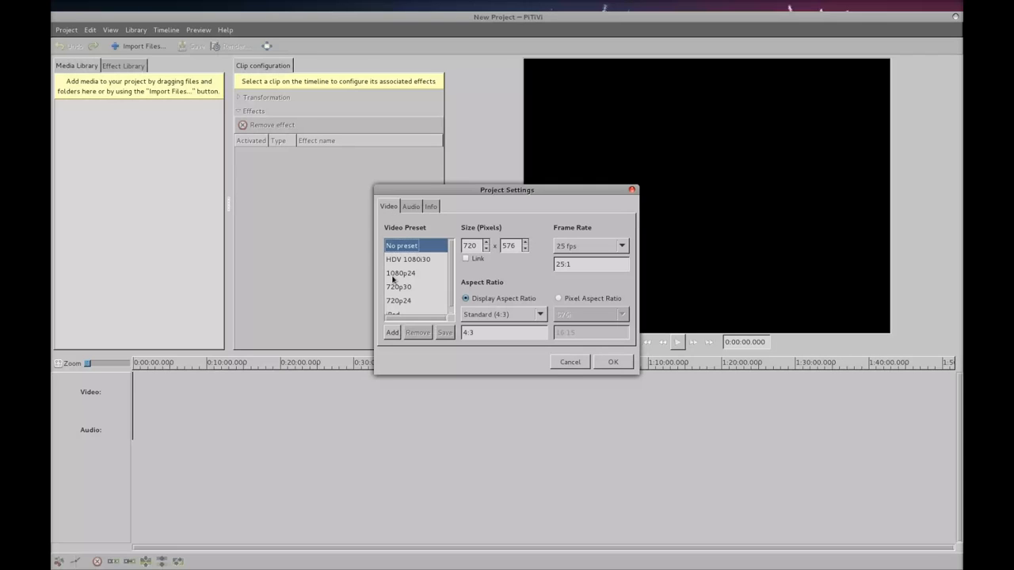
click(400, 273)
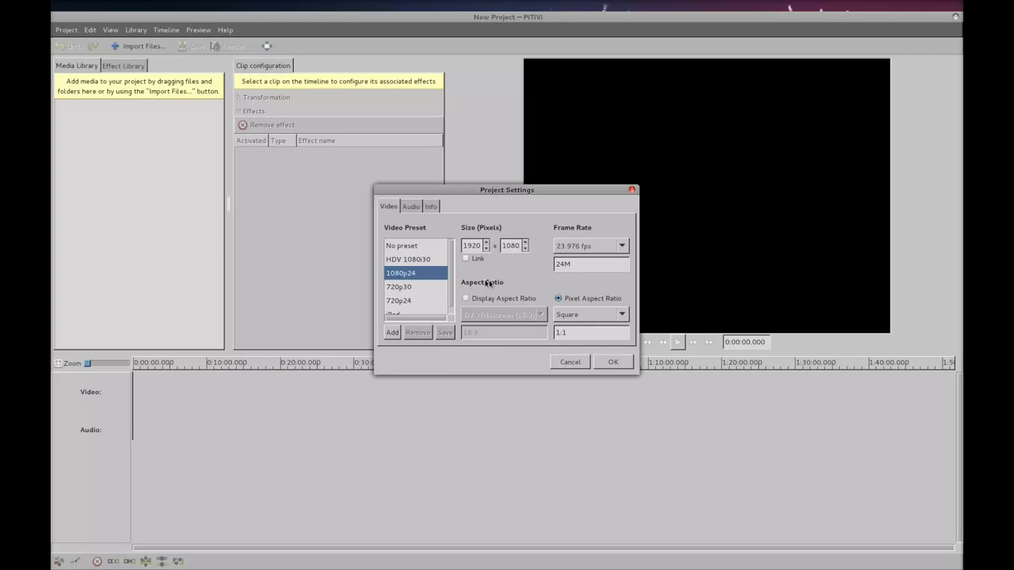
mouse_move(493, 249)
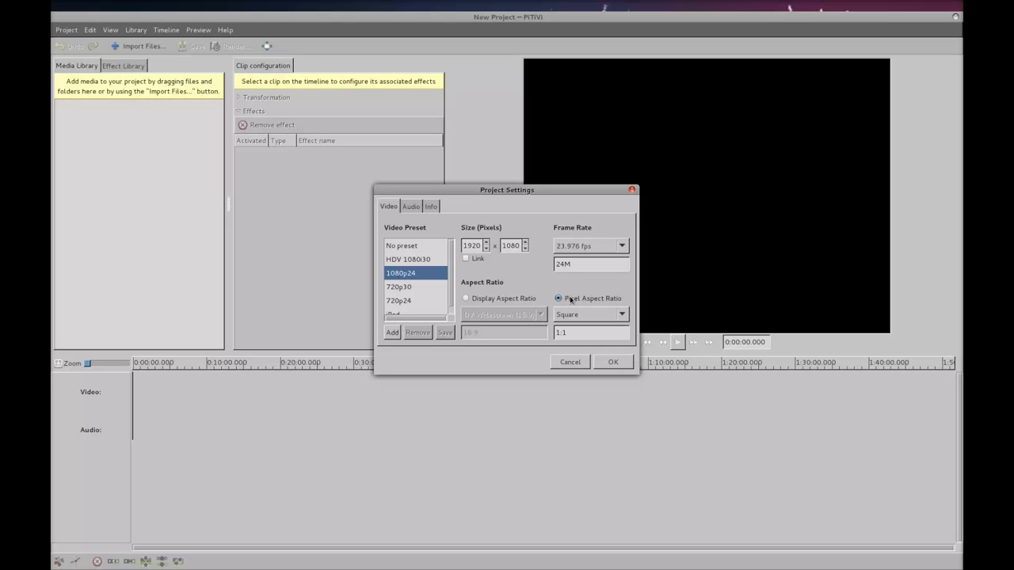
click(410, 206)
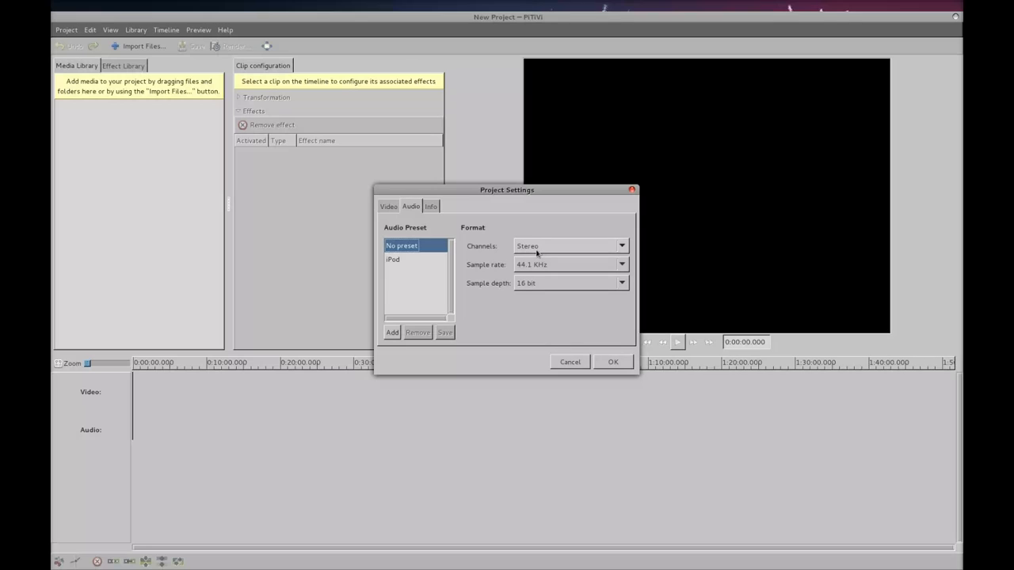
mouse_move(532, 287)
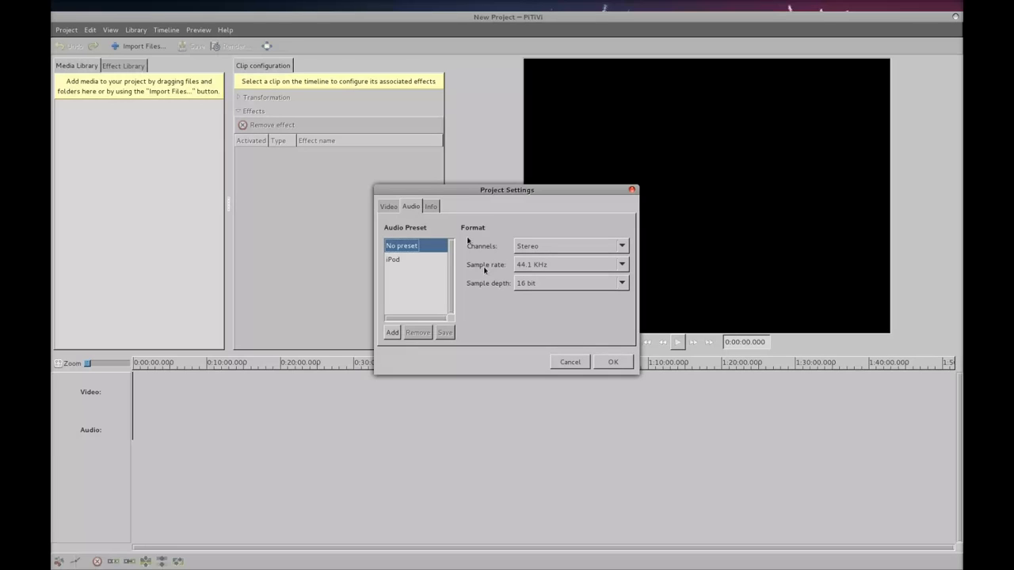
click(431, 207)
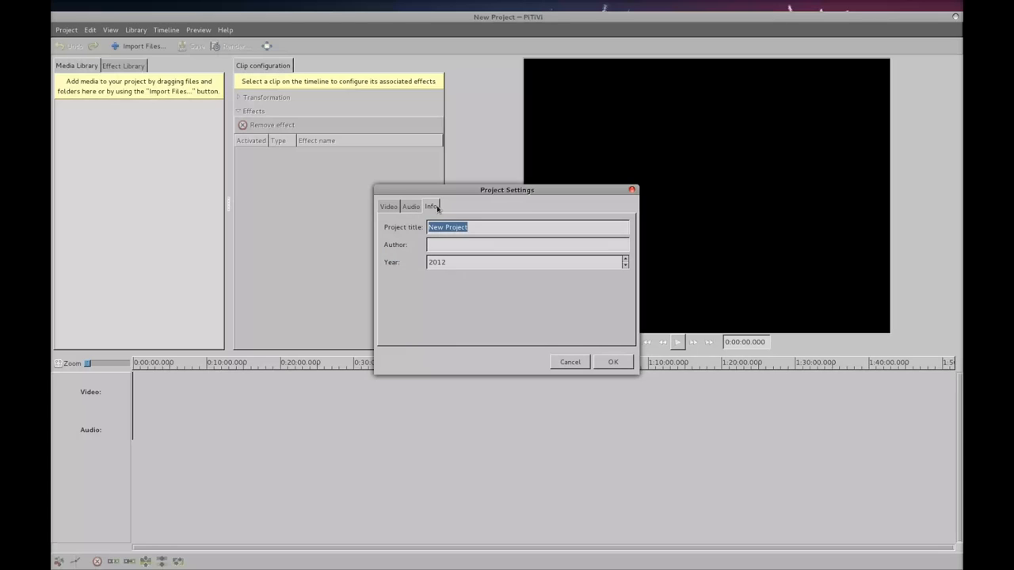
click(388, 206)
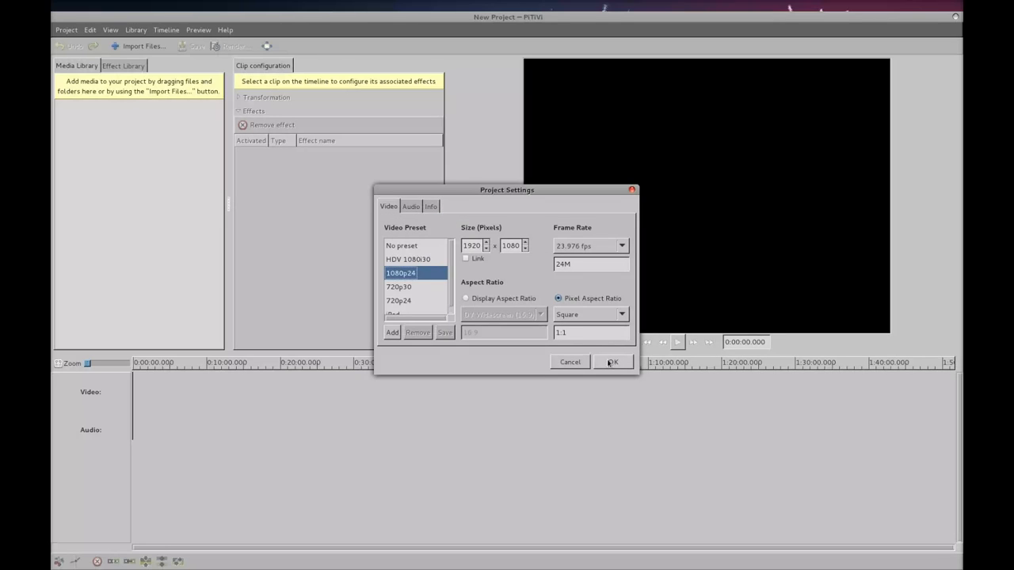
click(611, 362)
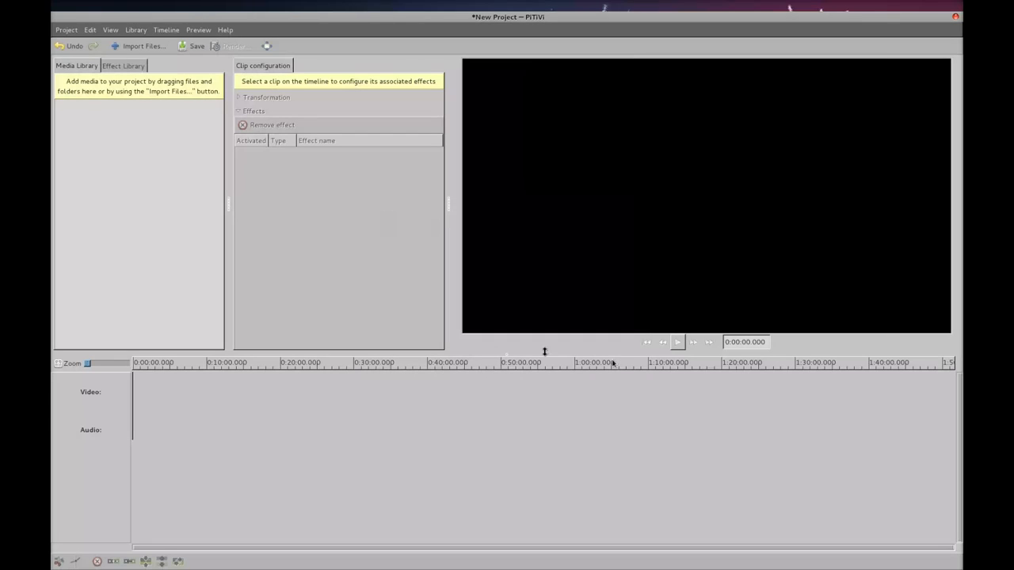
mouse_move(388, 243)
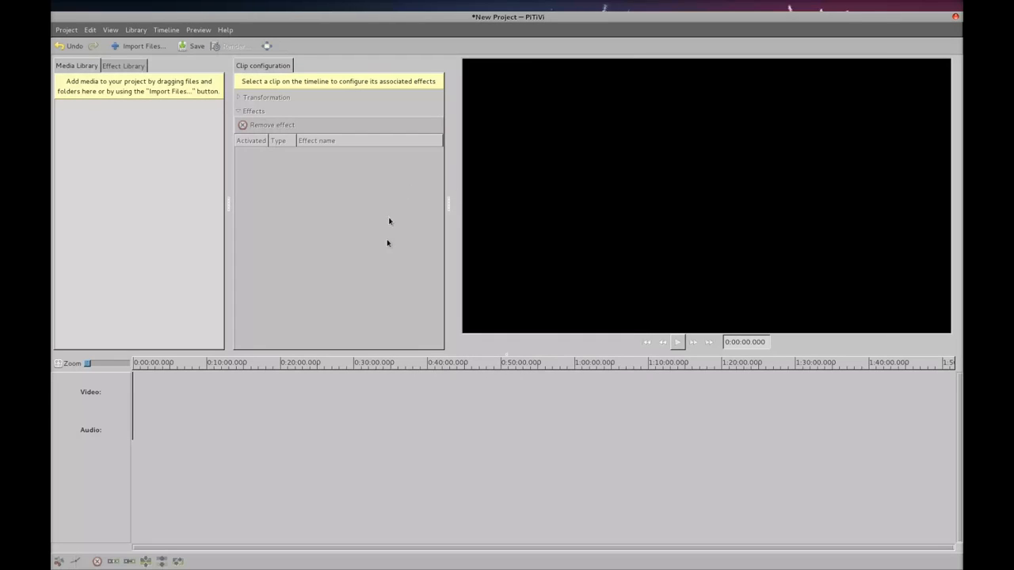
mouse_move(404, 283)
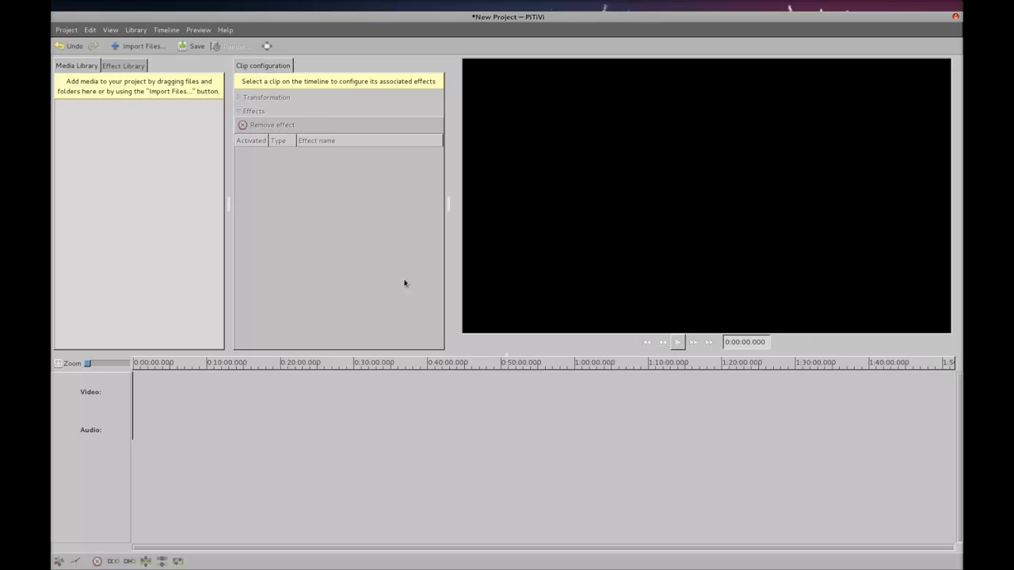
mouse_move(267, 217)
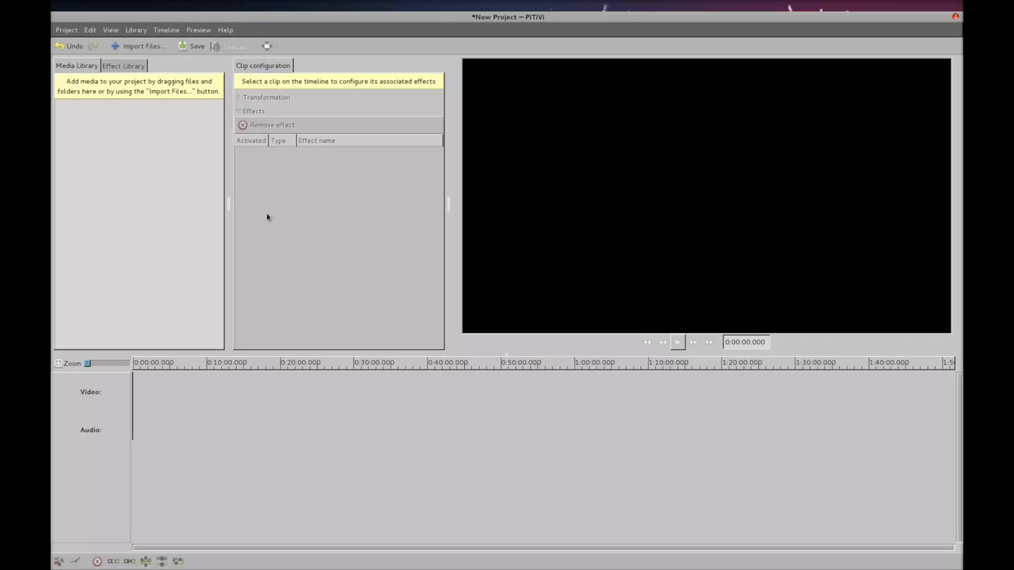
mouse_move(190, 194)
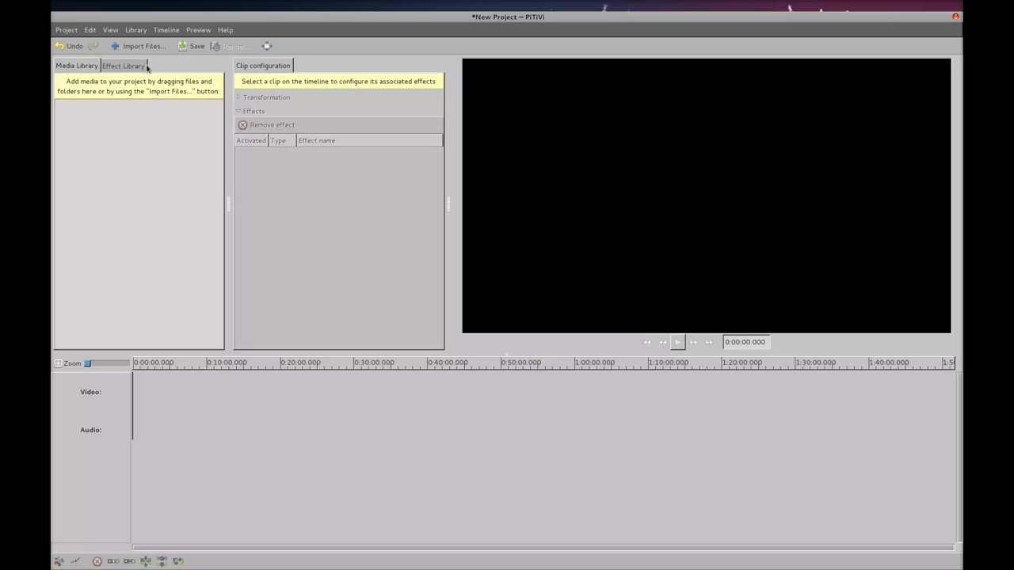
Open the Activities overview showing VirtualBox Manager and the Fedora 17 VM.
click(143, 45)
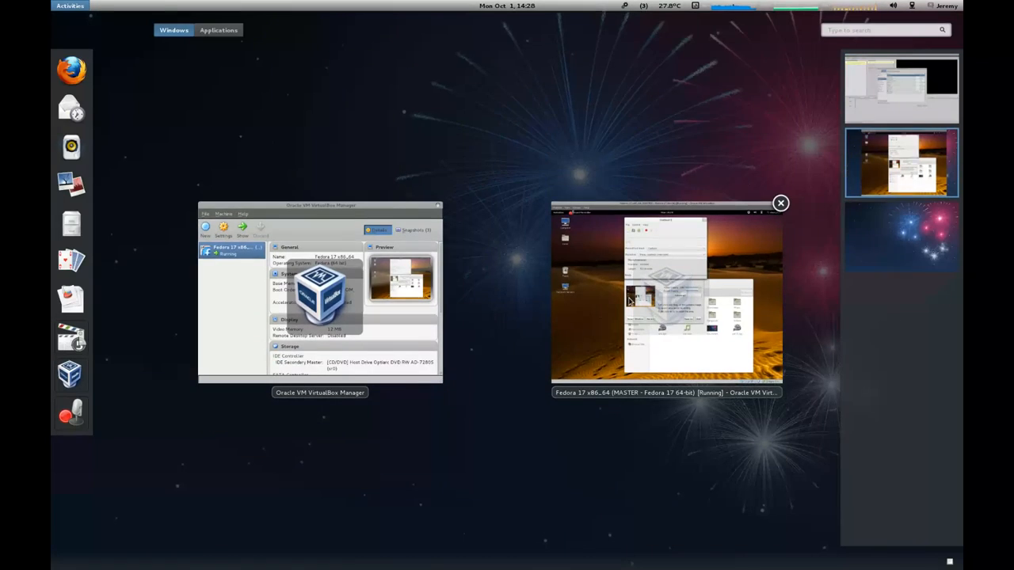
Bring up the VM window to check the home folder's recorded files.
click(665, 297)
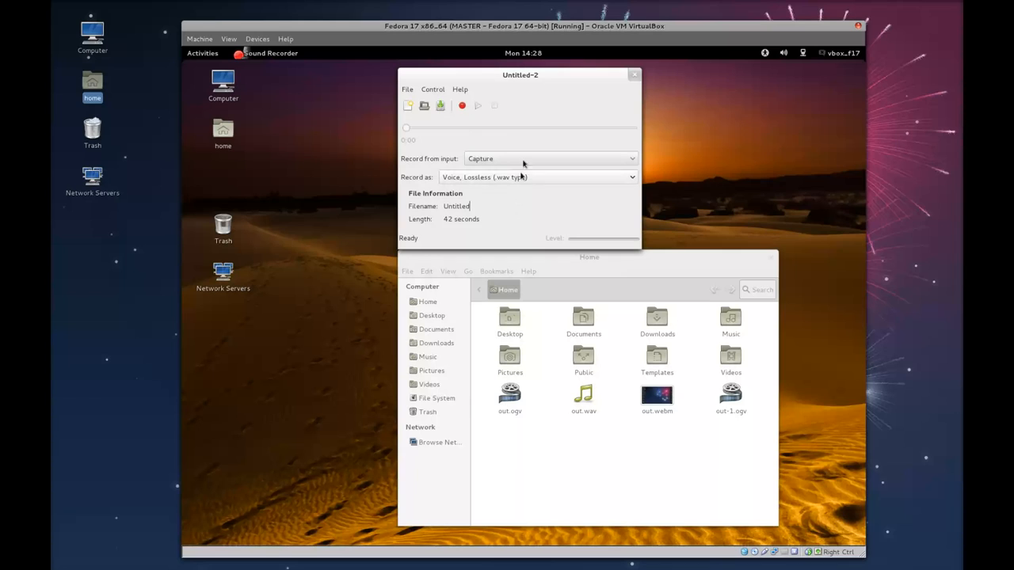
click(407, 89)
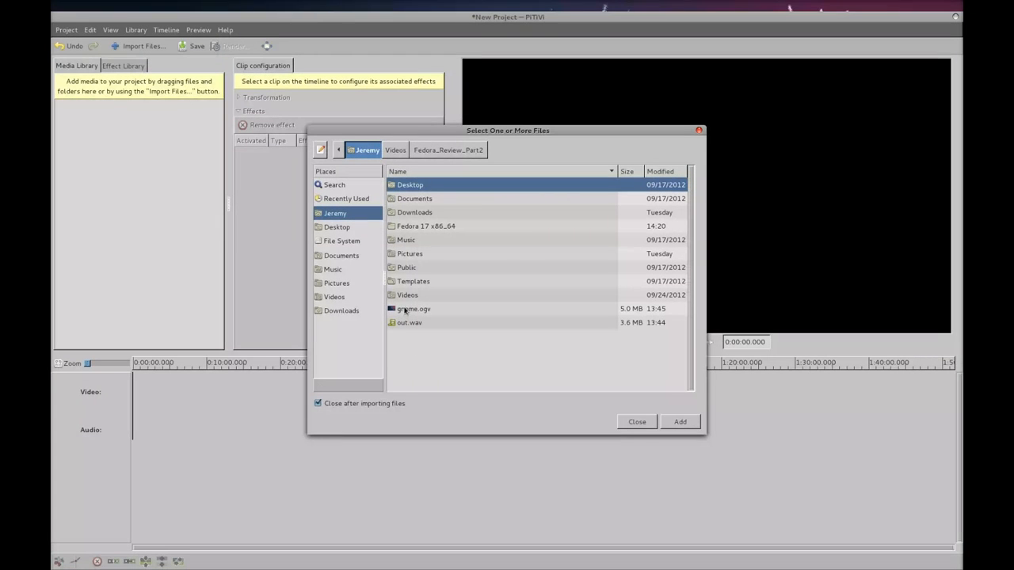
Add gnome.ogv, then reopen Import Files and add out.wav to the media library.
click(413, 309)
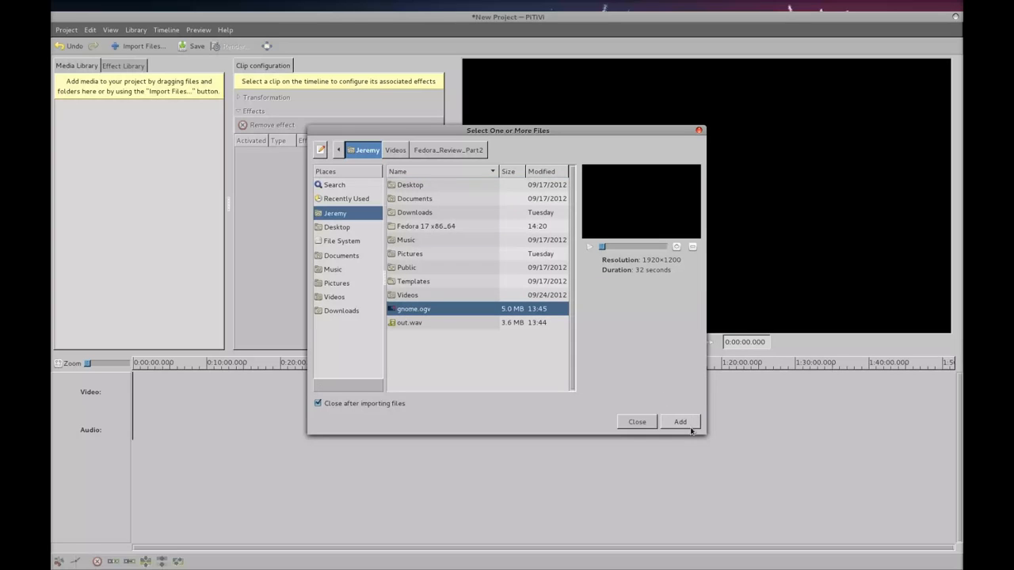
click(680, 421)
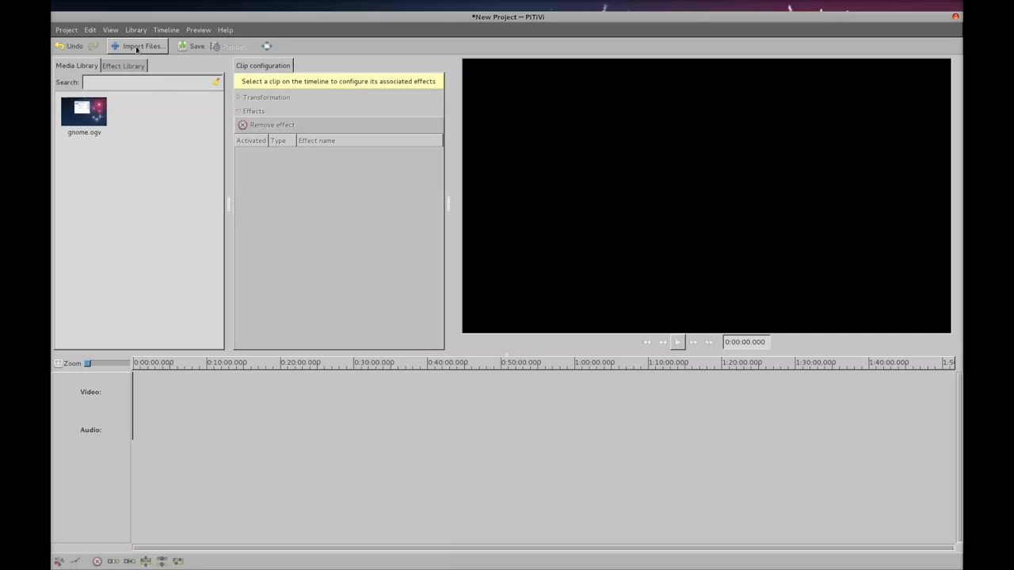
click(143, 45)
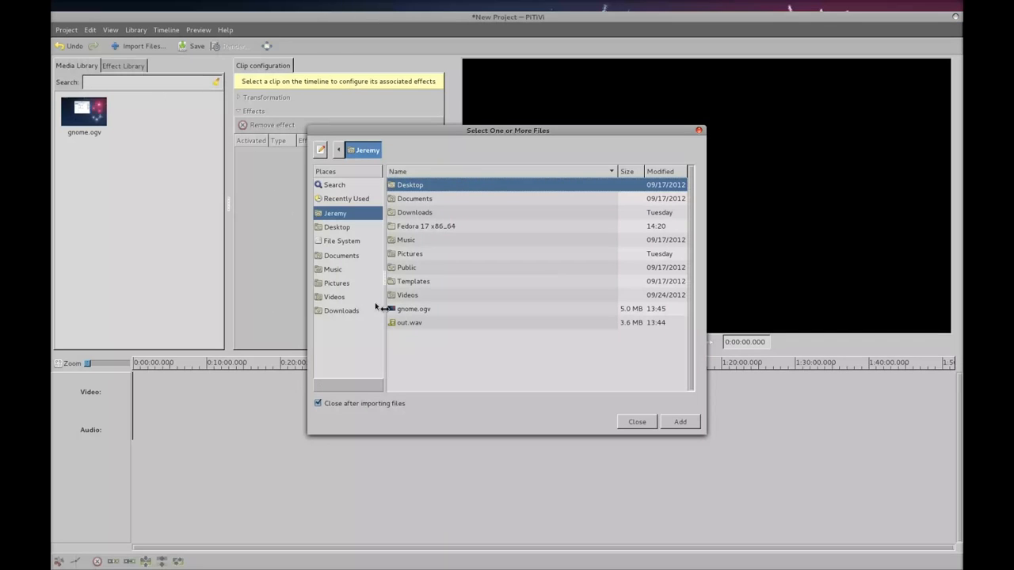
click(409, 323)
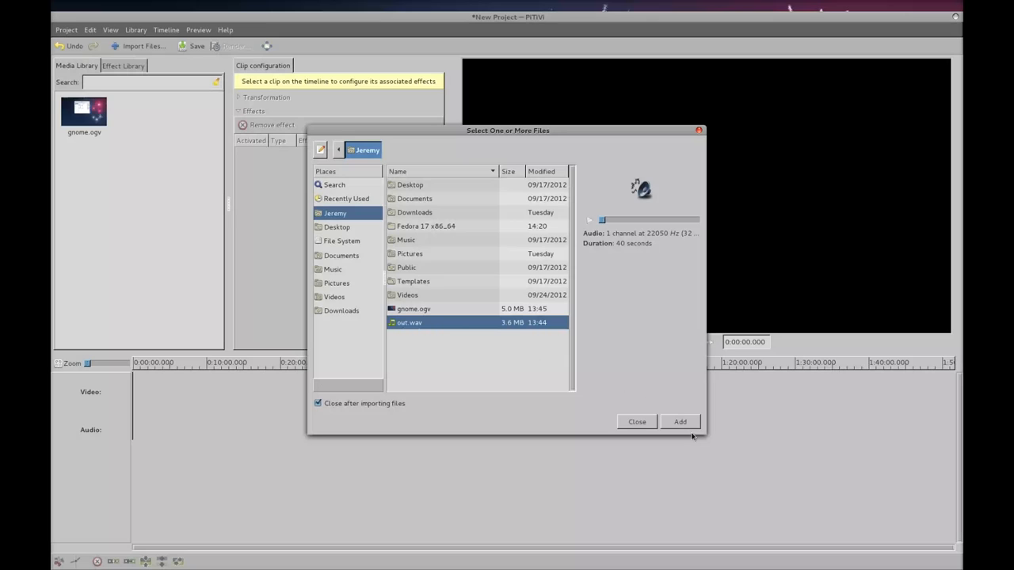
click(680, 422)
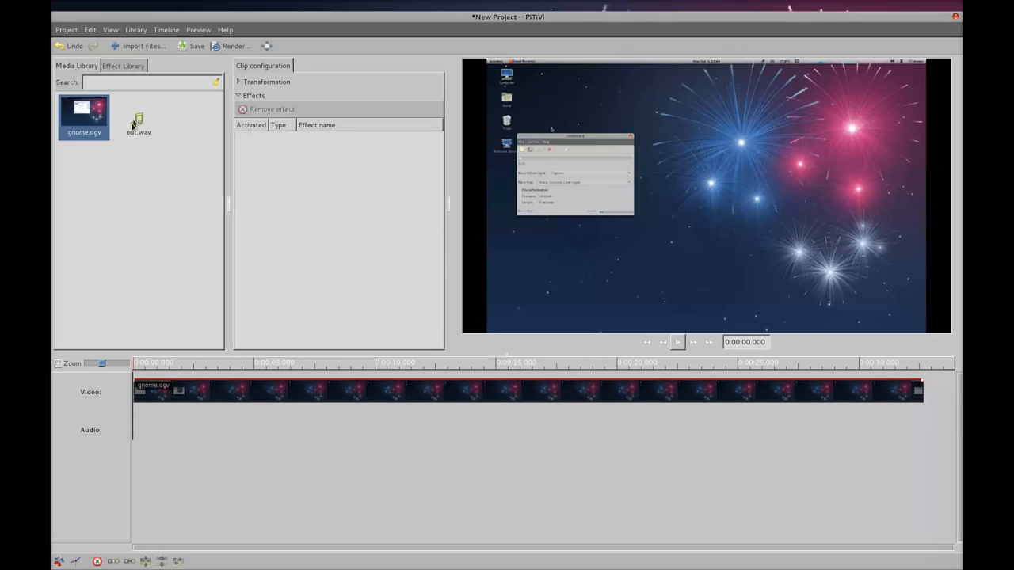
mouse_move(135, 141)
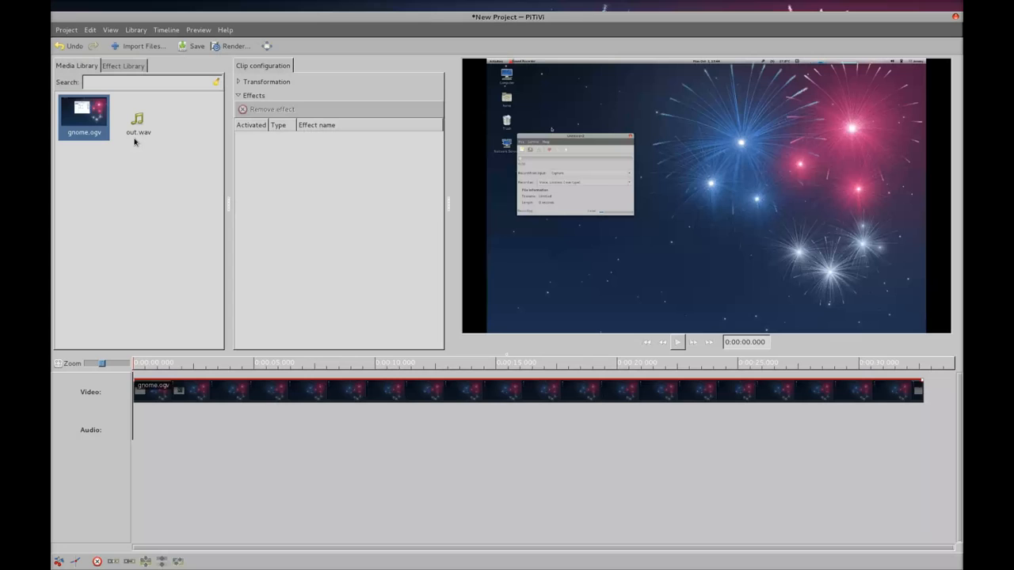
mouse_move(95, 134)
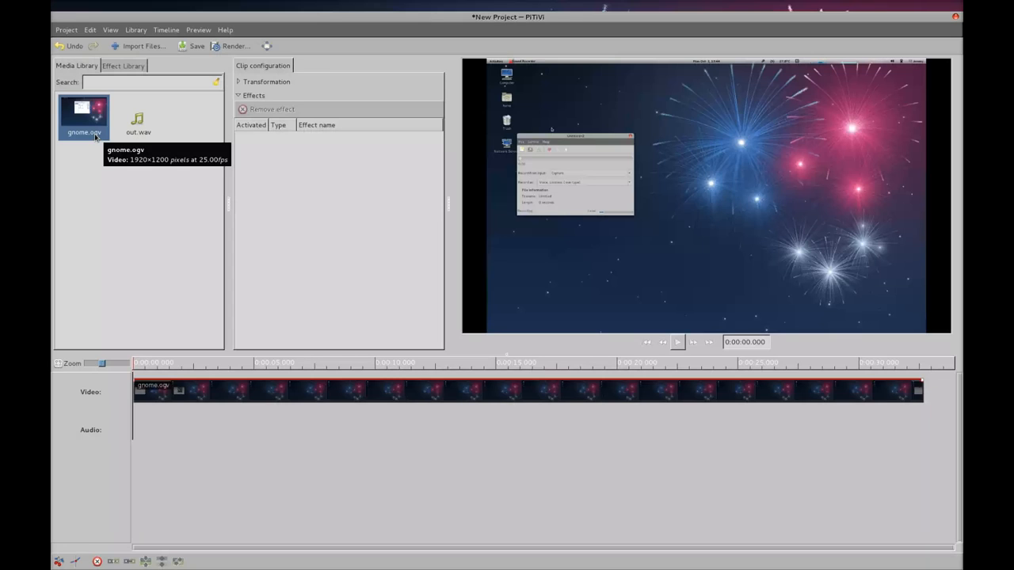
Select out.wav in the Media Library to lay it beneath the gnome.ogv clip.
click(138, 118)
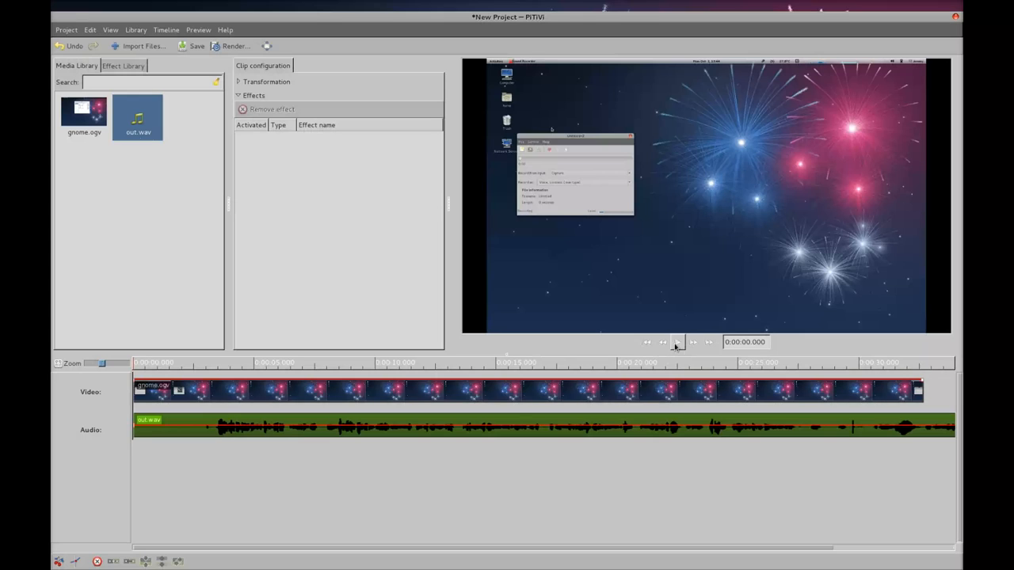
Play and pause the preview near 3.7 seconds, then zoom to the first twelve seconds.
click(677, 342)
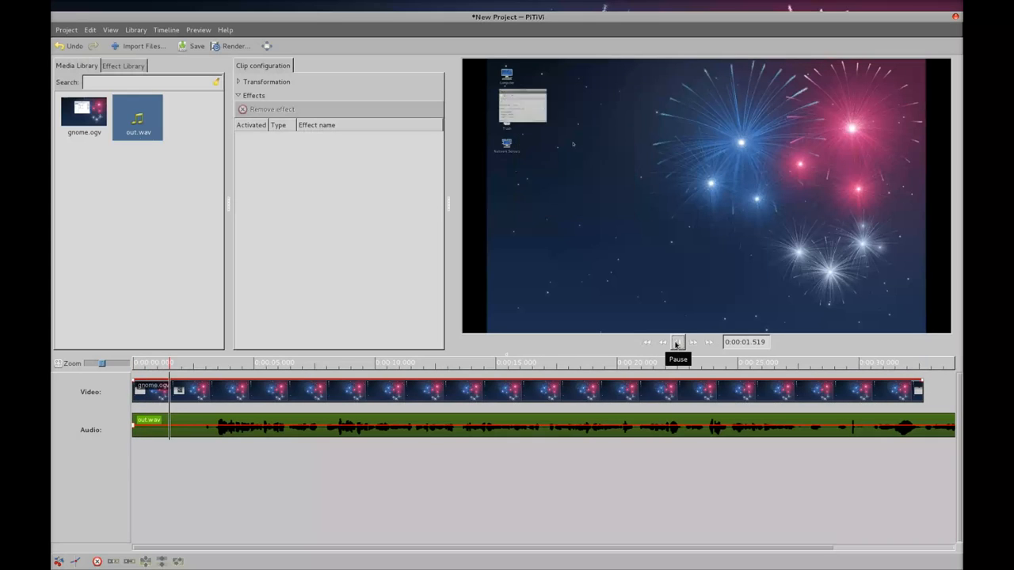
click(677, 342)
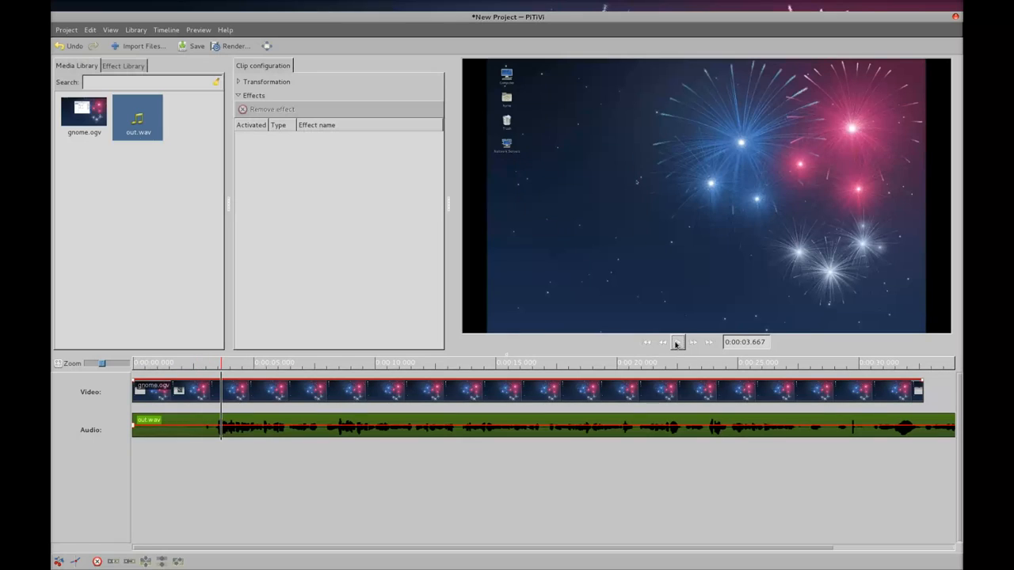
click(677, 341)
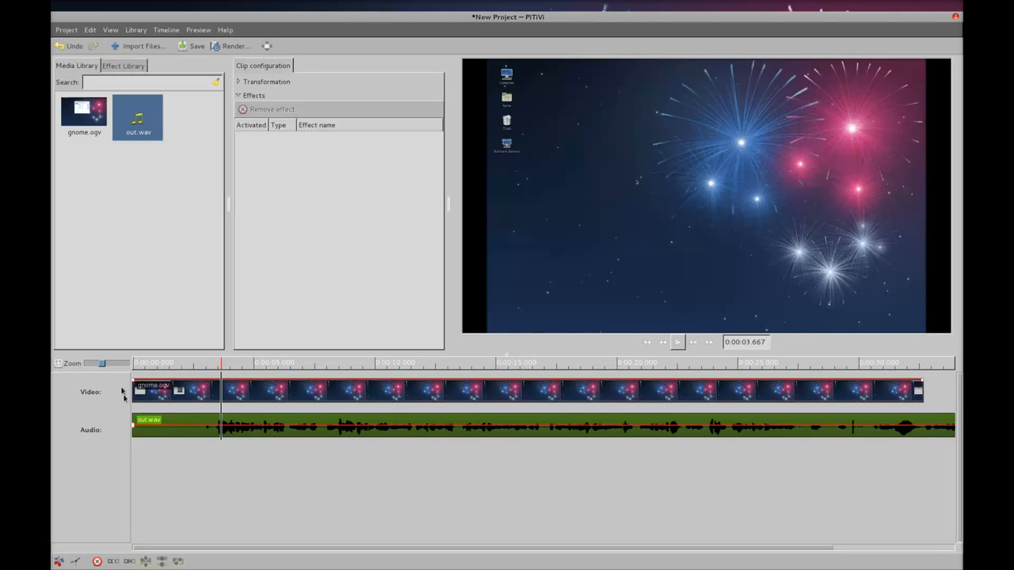
drag(101, 363, 107, 363)
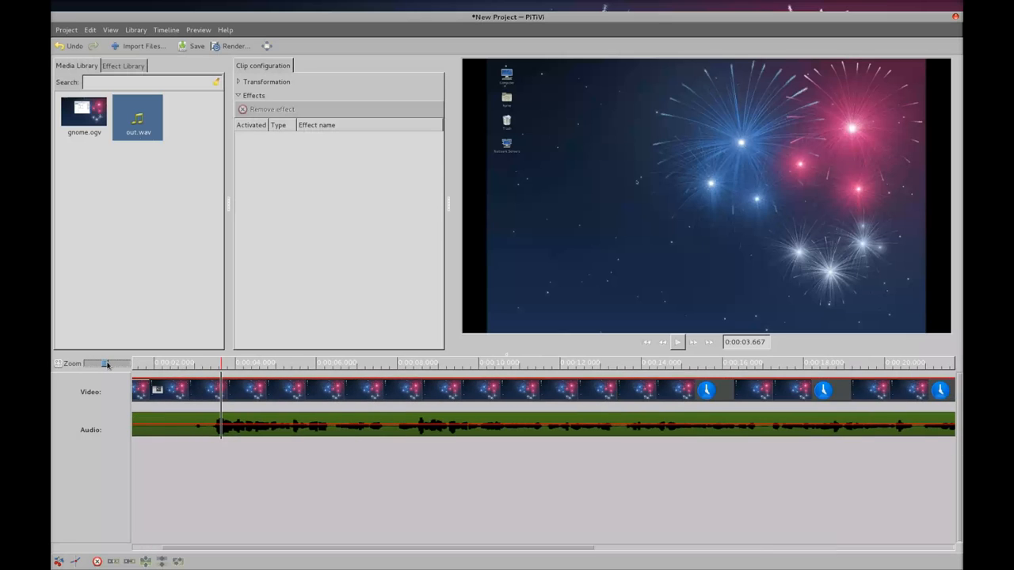
drag(106, 364, 109, 363)
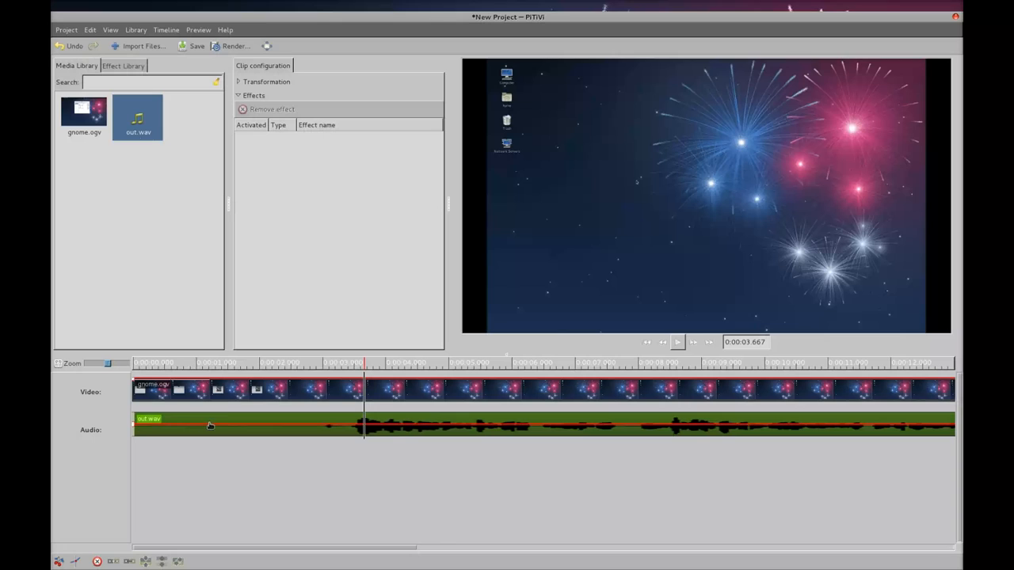
mouse_move(290, 423)
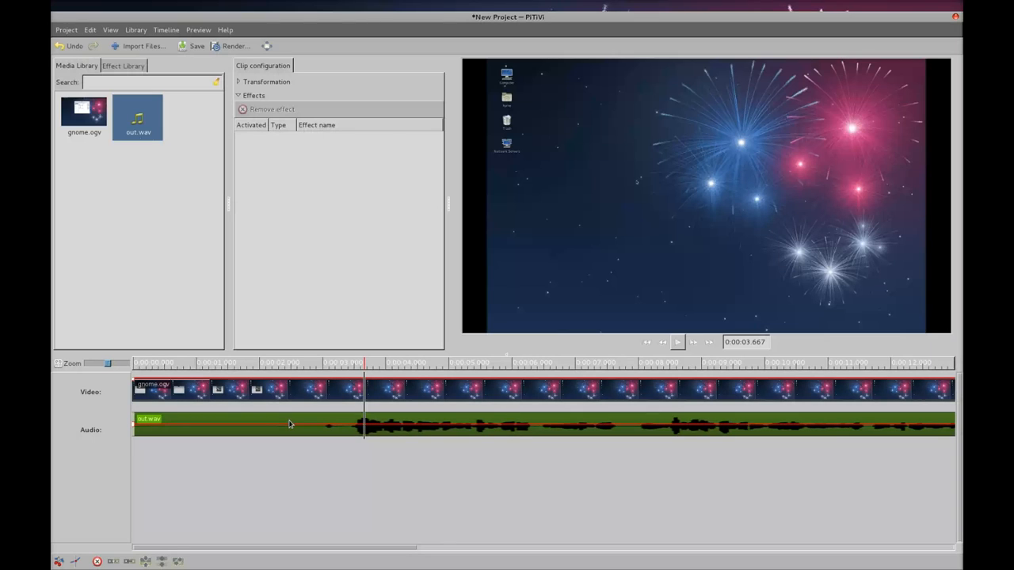
Set the playhead at 0:00:02.976, where speech begins, and open the Timeline menu.
click(295, 422)
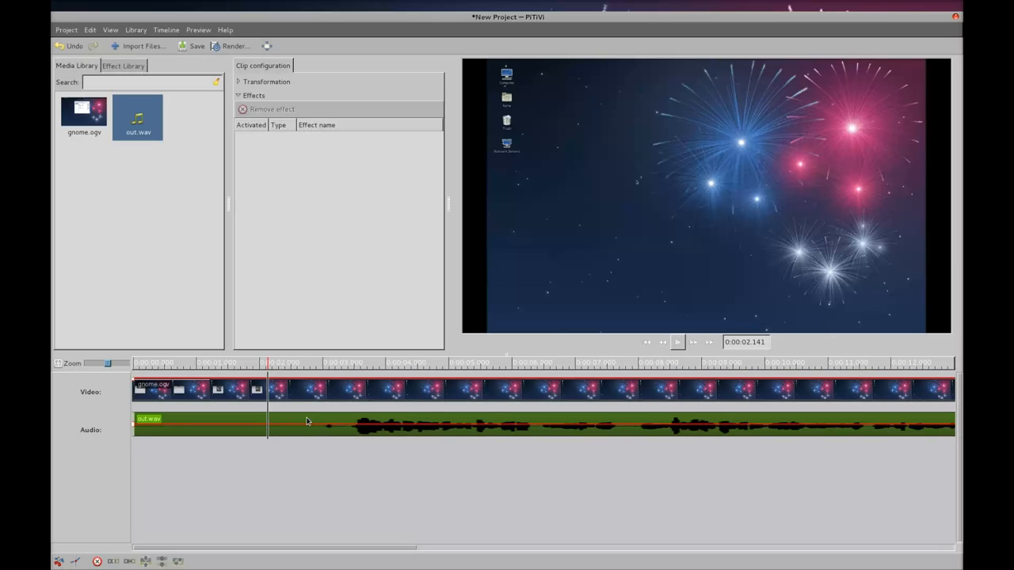
click(251, 362)
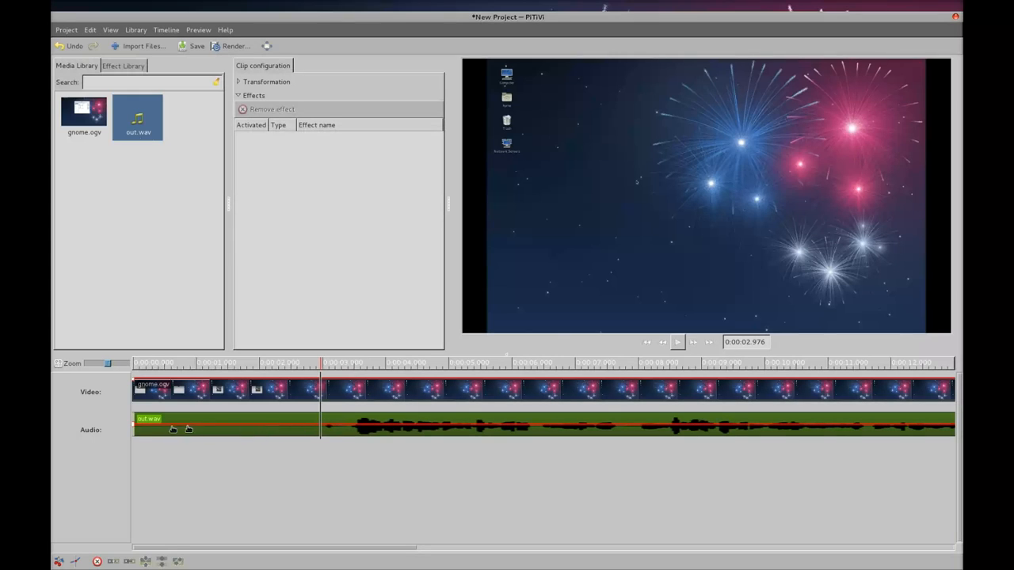
mouse_move(279, 416)
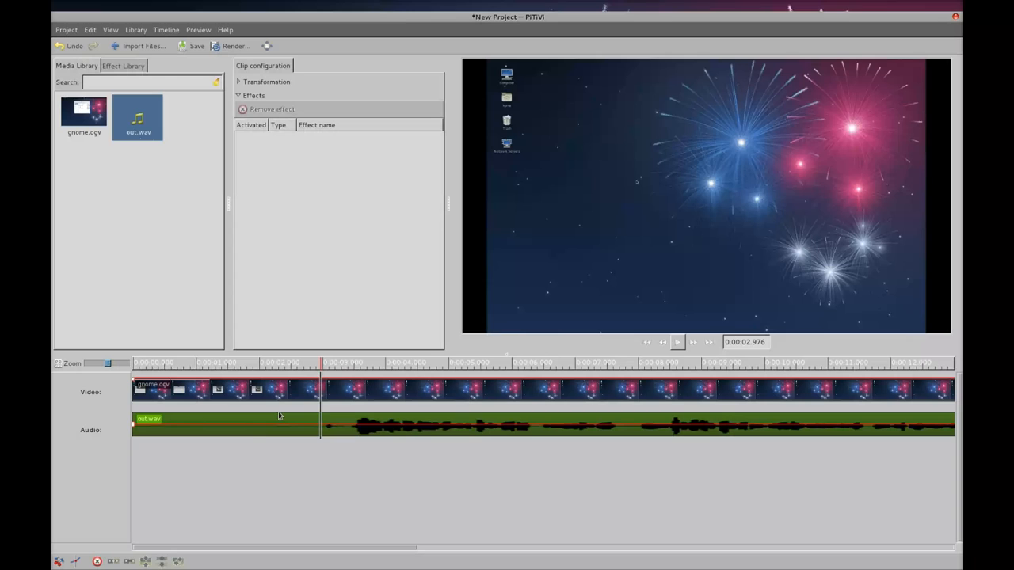
click(165, 29)
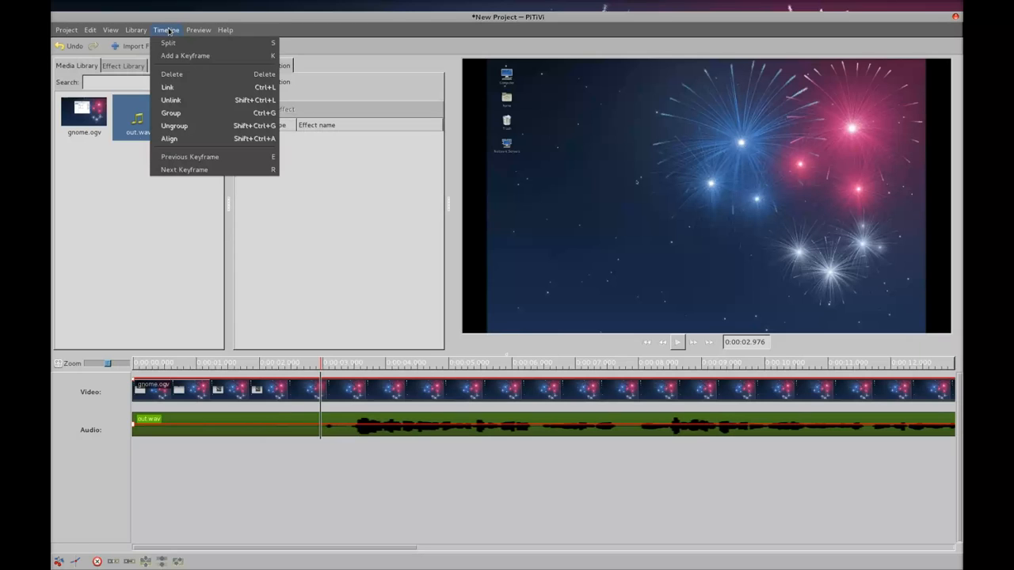
mouse_move(169, 42)
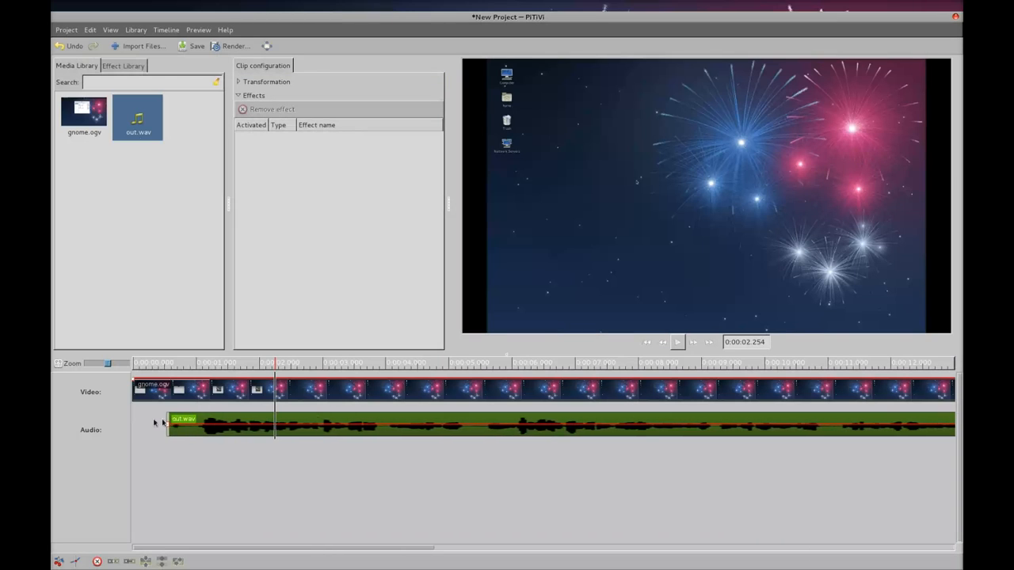
Slide the trimmed out.wav clip to 0:00 and play the edit to check sync.
drag(182, 424, 150, 424)
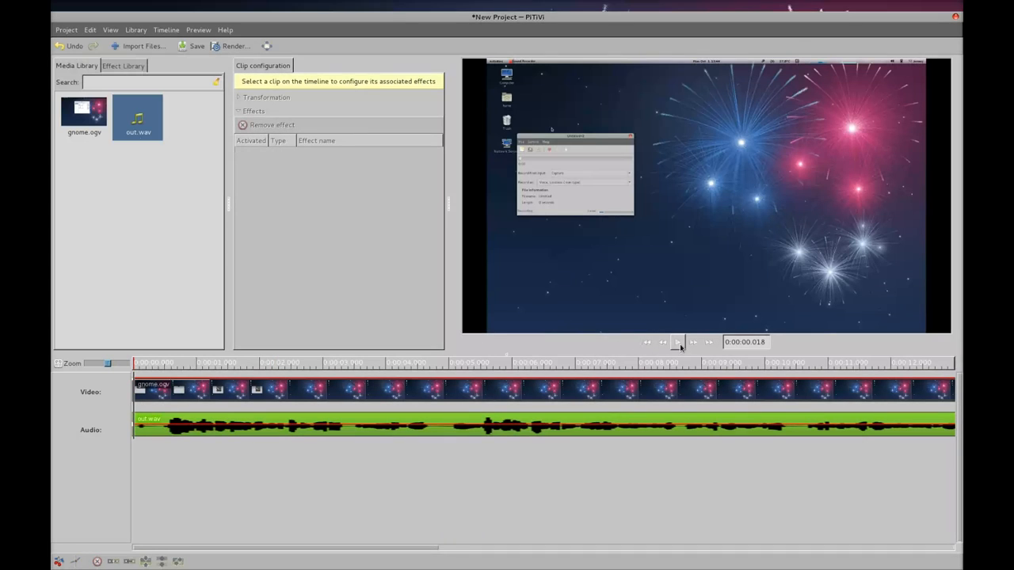
click(677, 342)
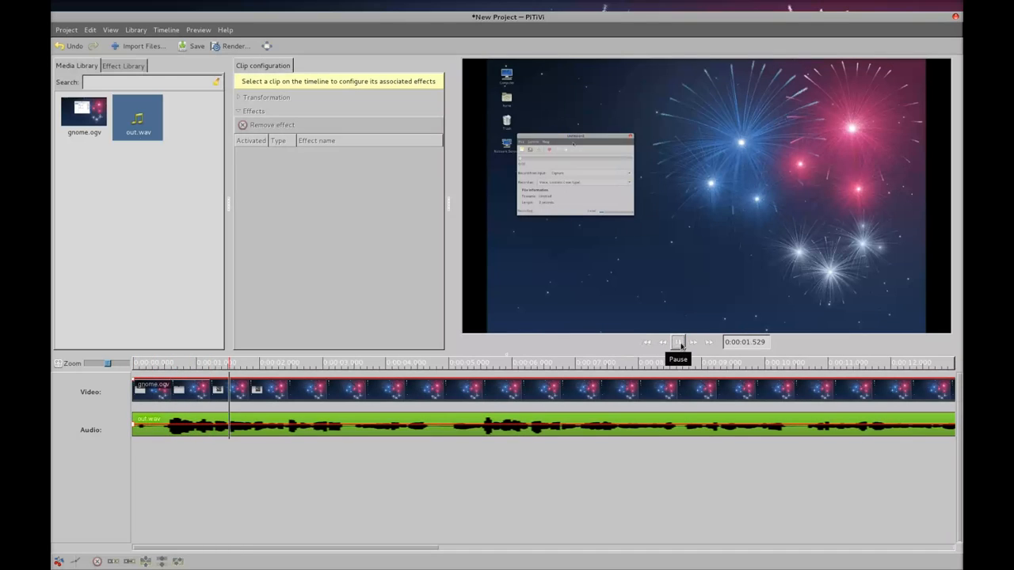
Pause playback around 3.3 seconds and zoom the timeline much further in.
click(678, 342)
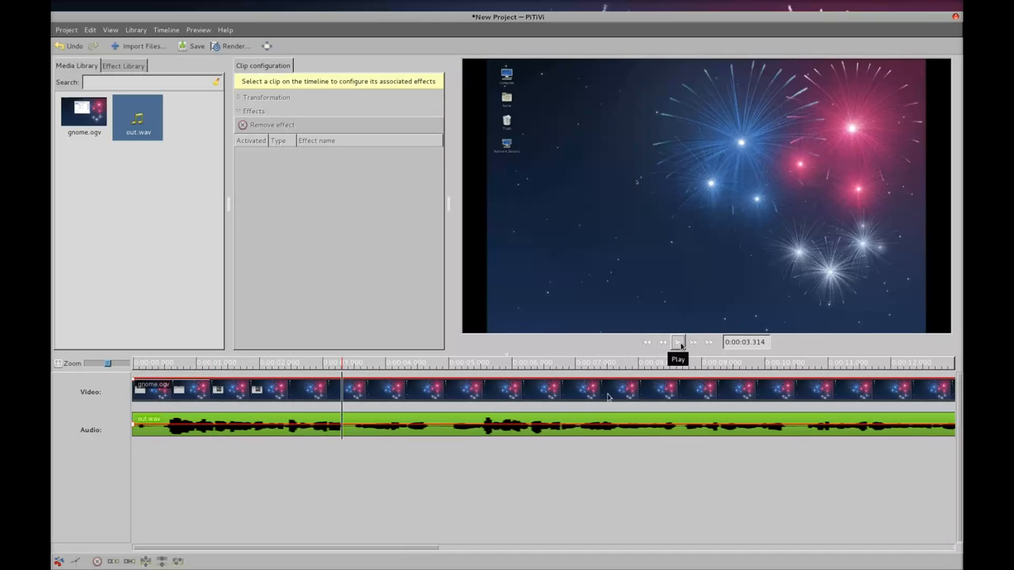
click(677, 341)
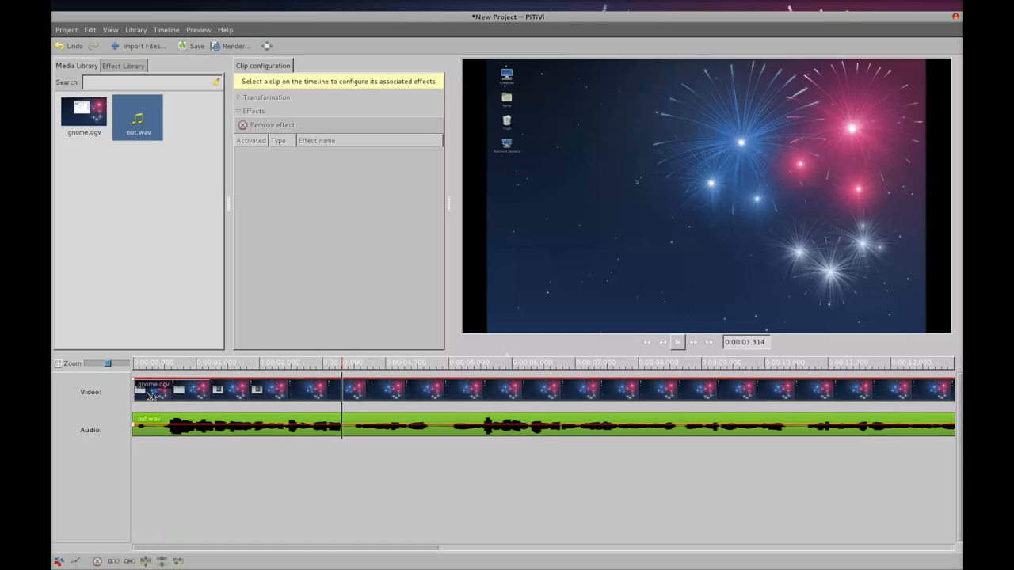
mouse_move(220, 397)
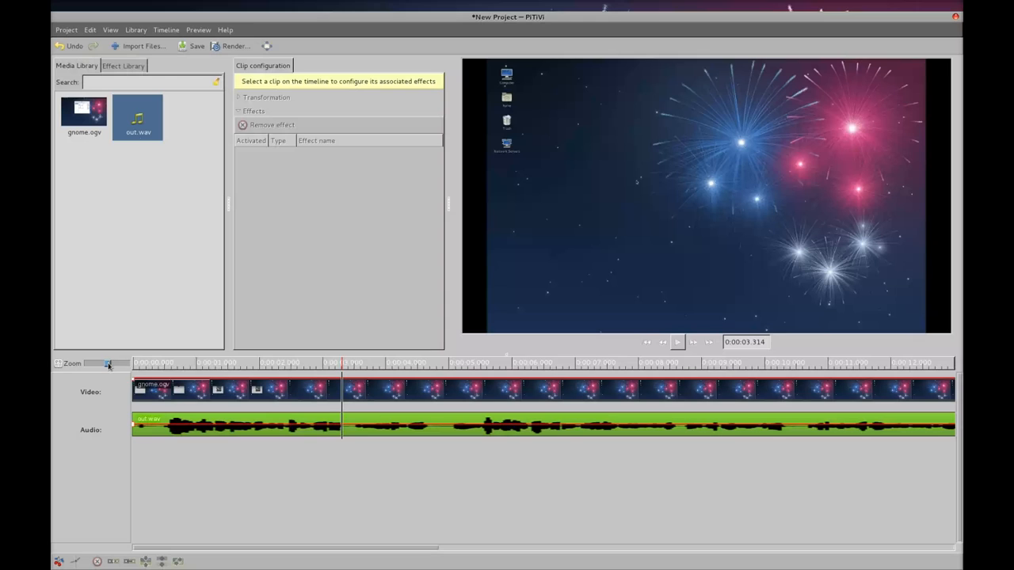
drag(107, 364, 117, 364)
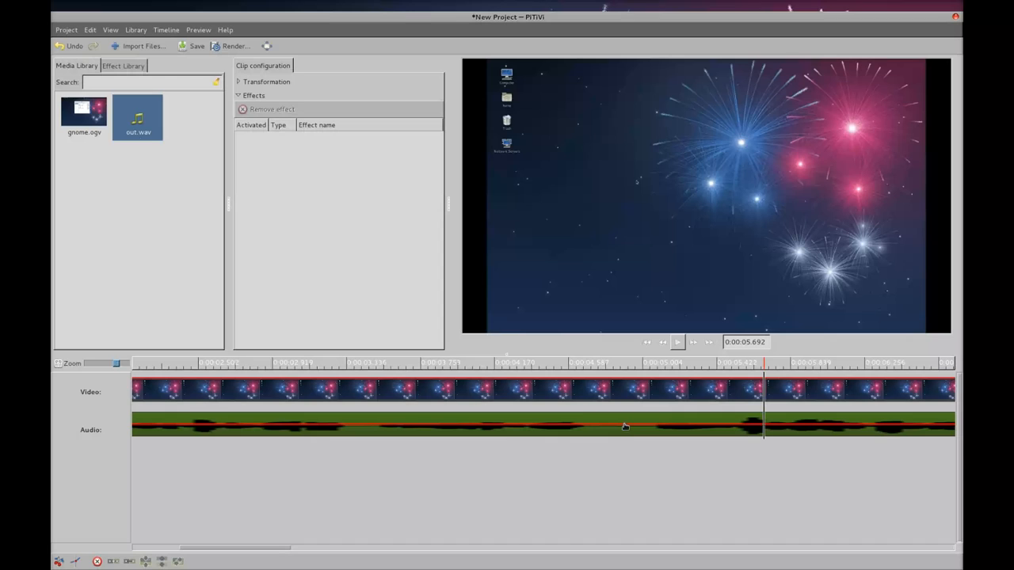
mouse_move(287, 497)
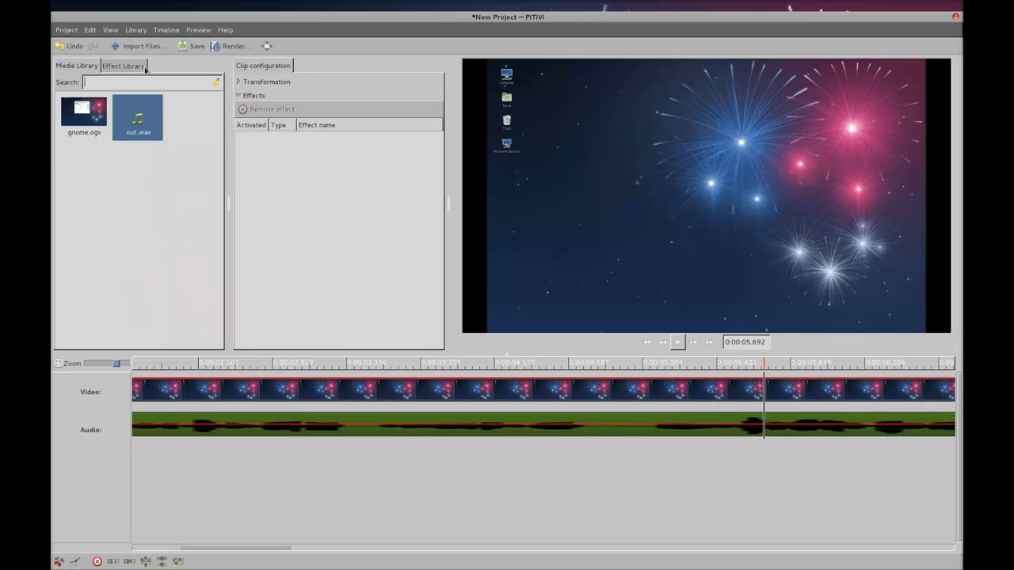
Reopen the import file chooser showing gnome.ogv and out.wav in the home folder.
click(144, 45)
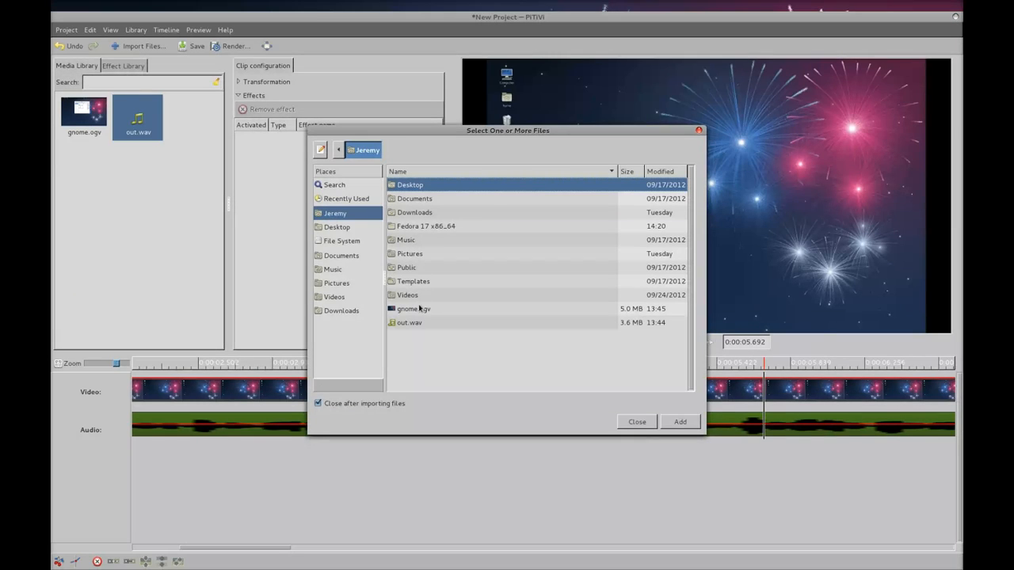
mouse_move(649, 419)
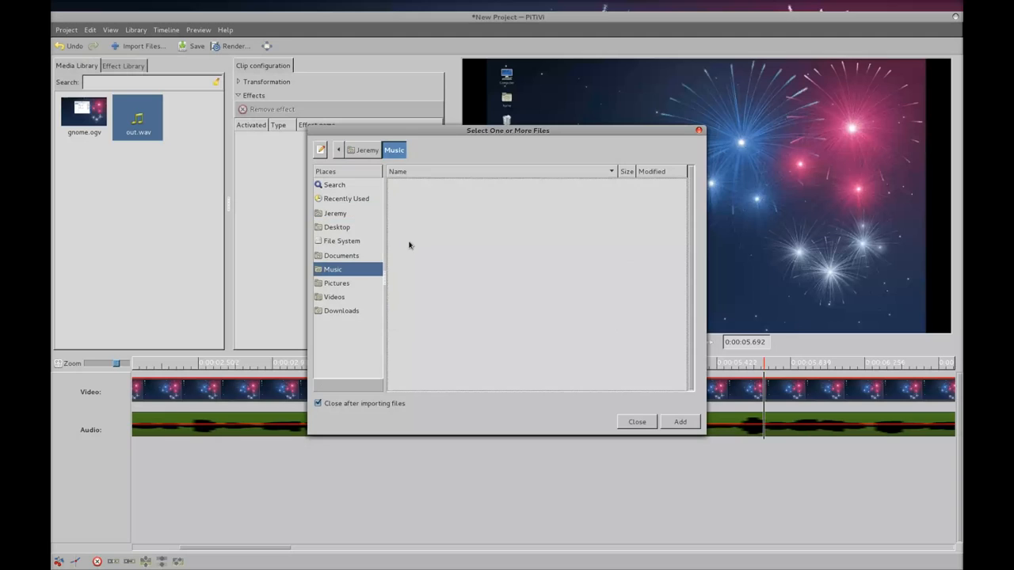
mouse_move(647, 436)
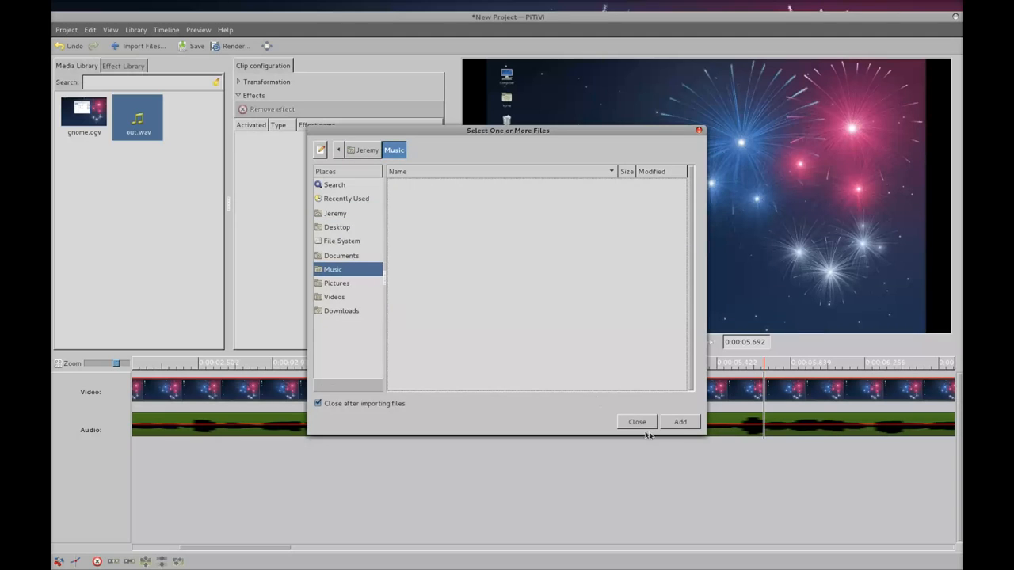
click(636, 422)
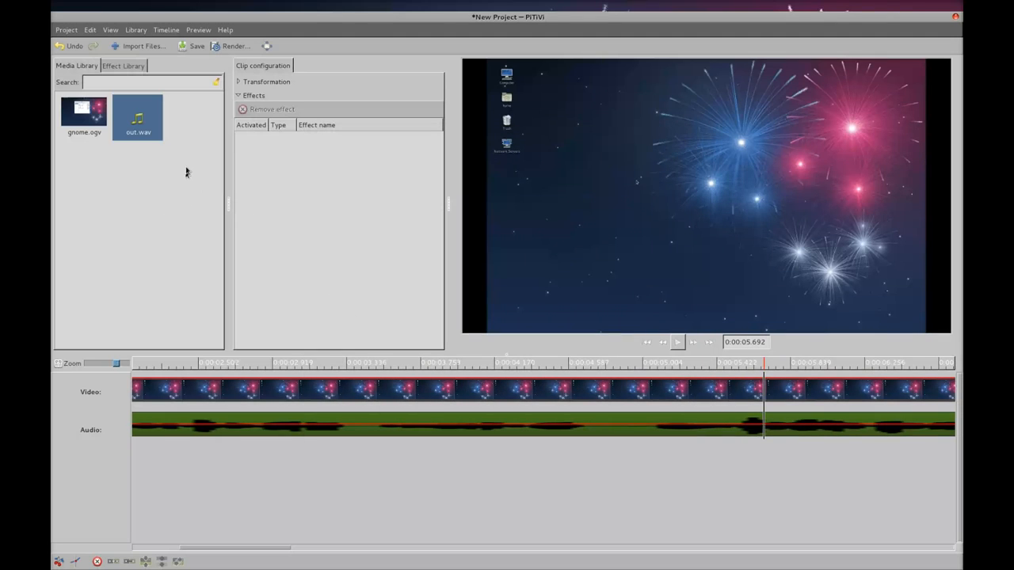
mouse_move(134, 466)
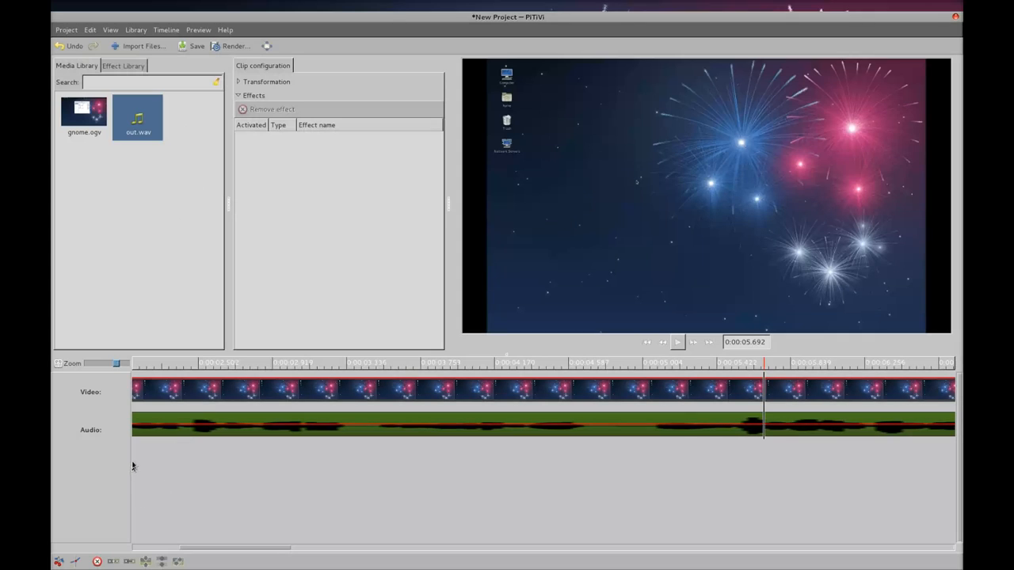
mouse_move(138, 468)
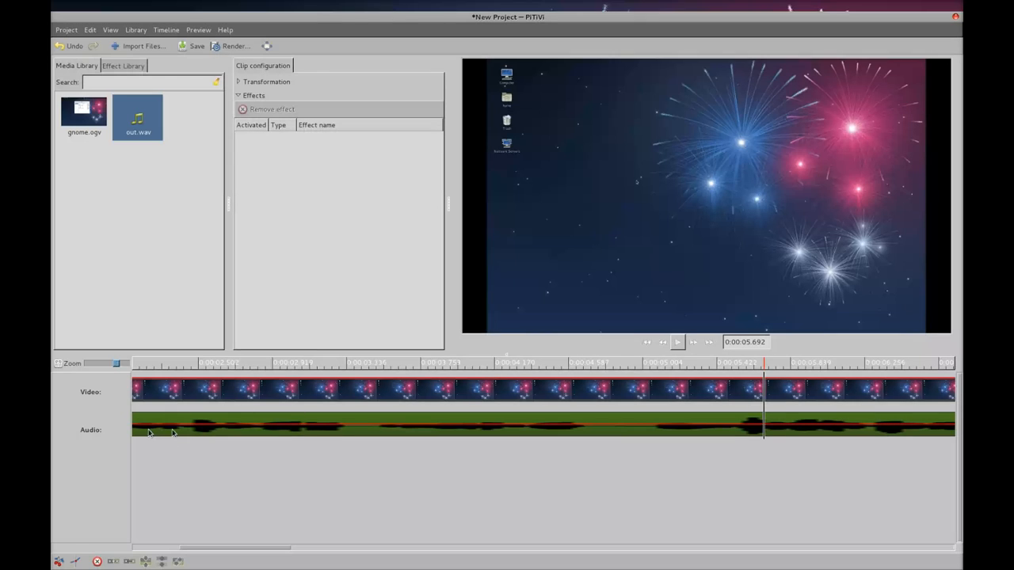
mouse_move(138, 472)
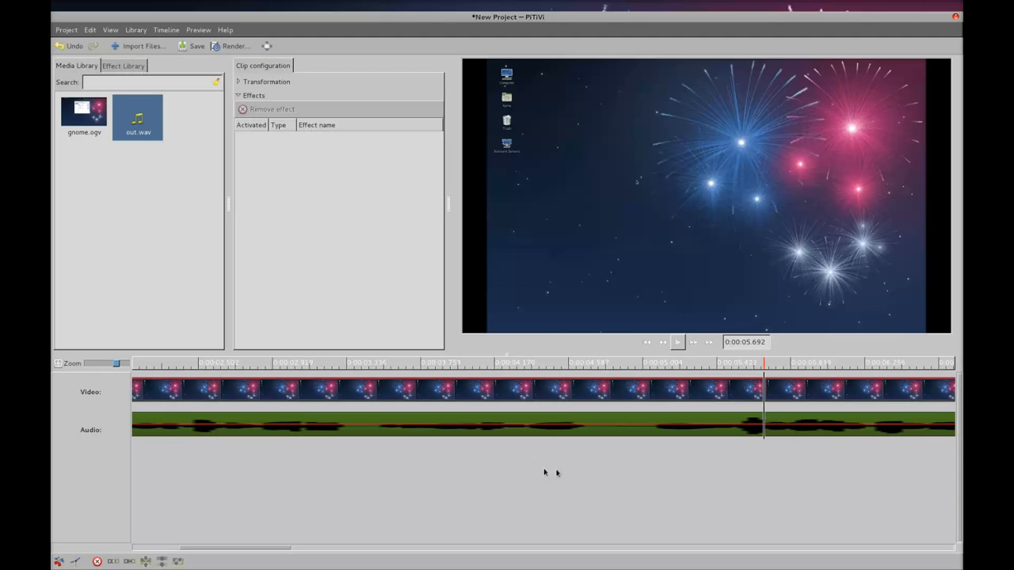
mouse_move(708, 487)
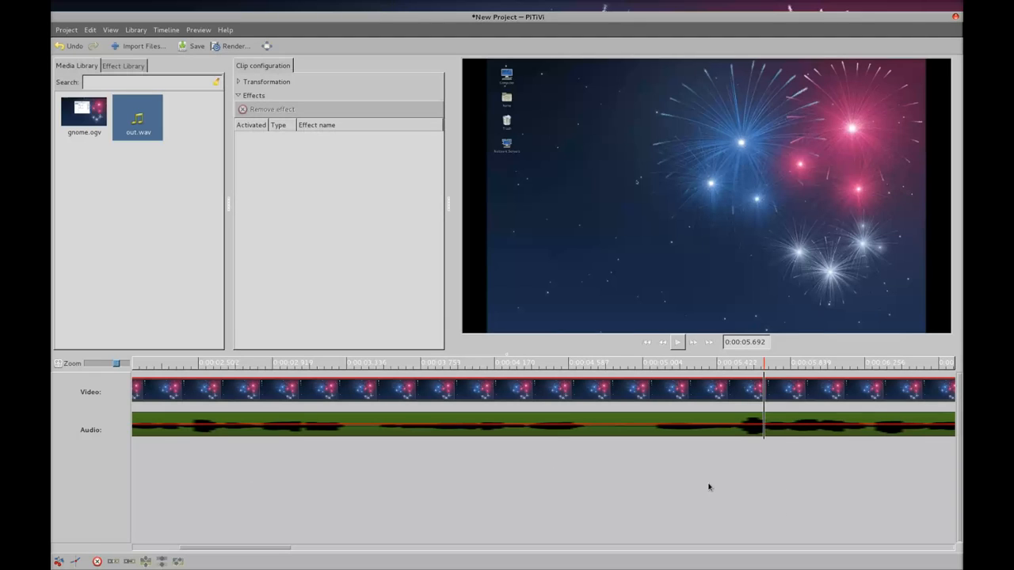
mouse_move(738, 398)
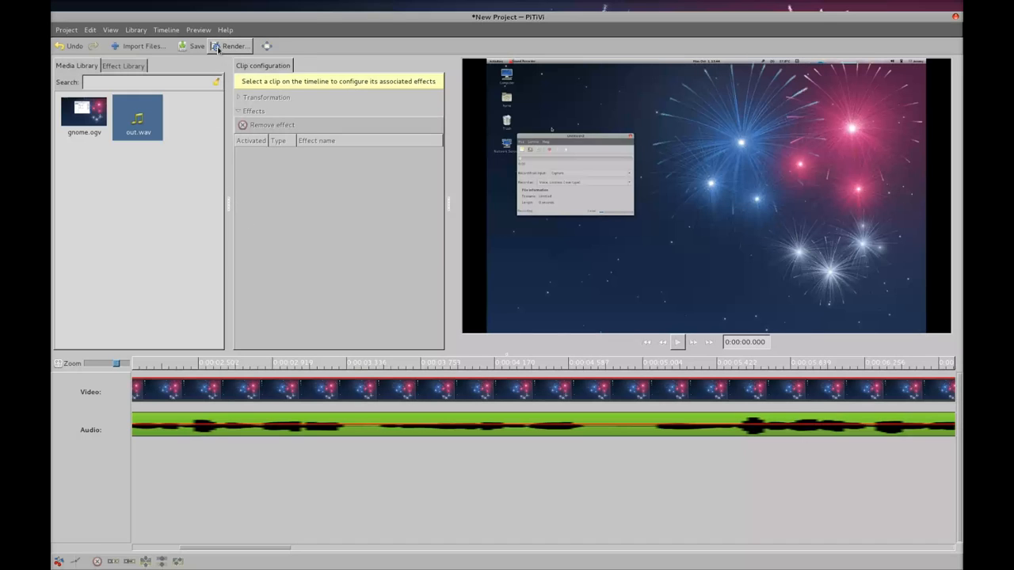
Set up a render with the HTML5 video preset for youtube_demo.webm and view Video settings.
click(231, 46)
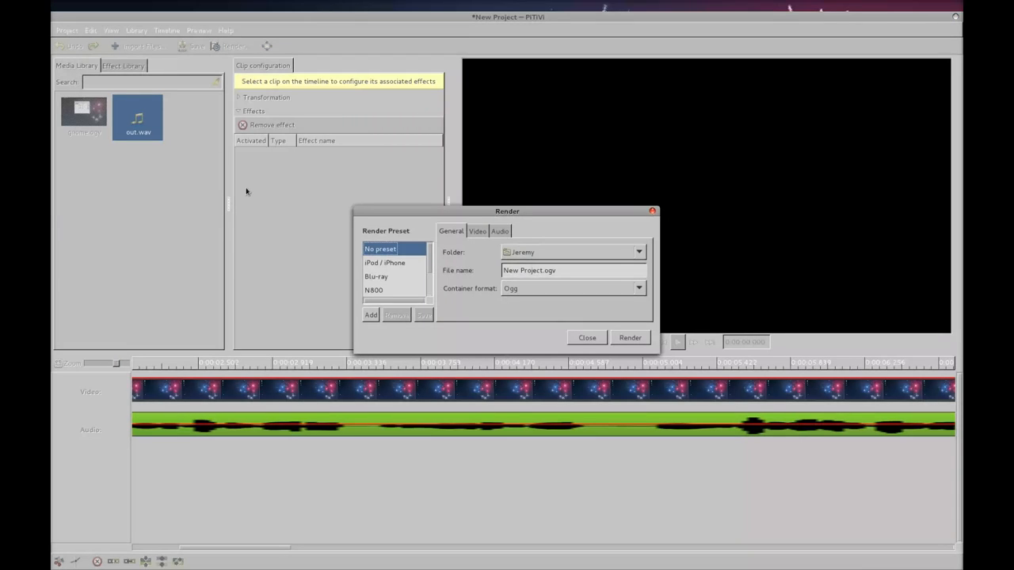
mouse_move(252, 209)
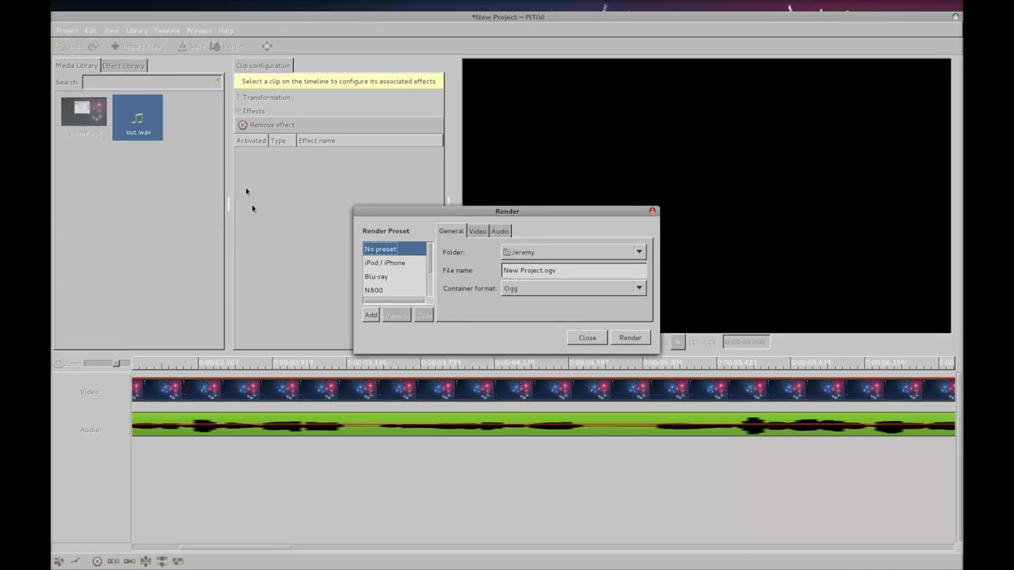
mouse_move(425, 296)
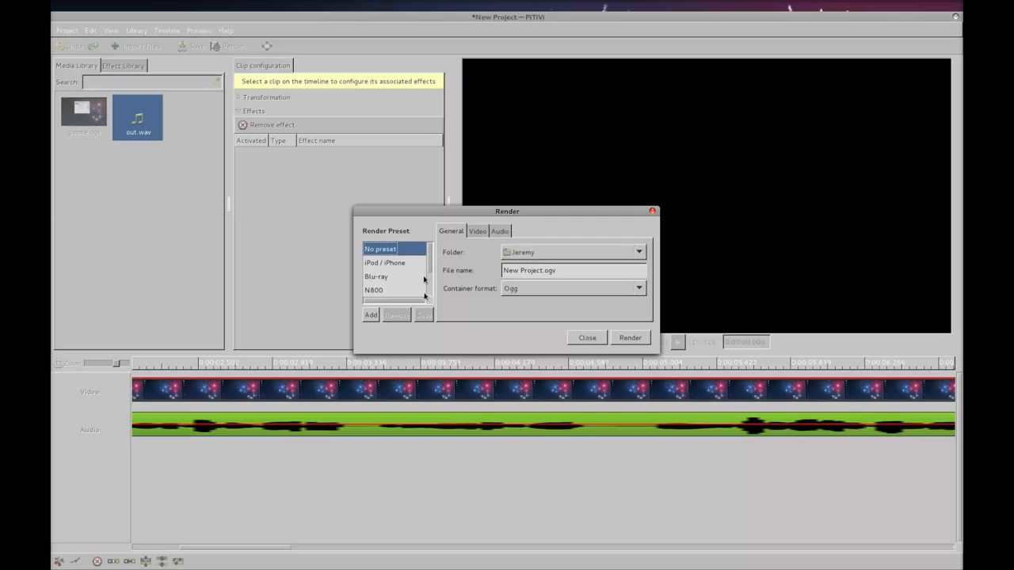
scroll(down, 3)
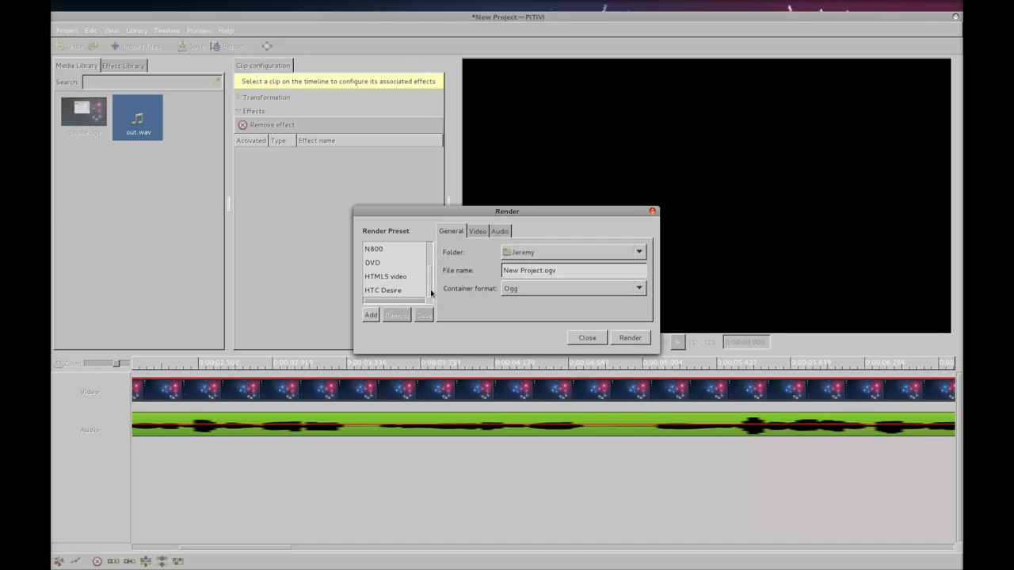
click(386, 277)
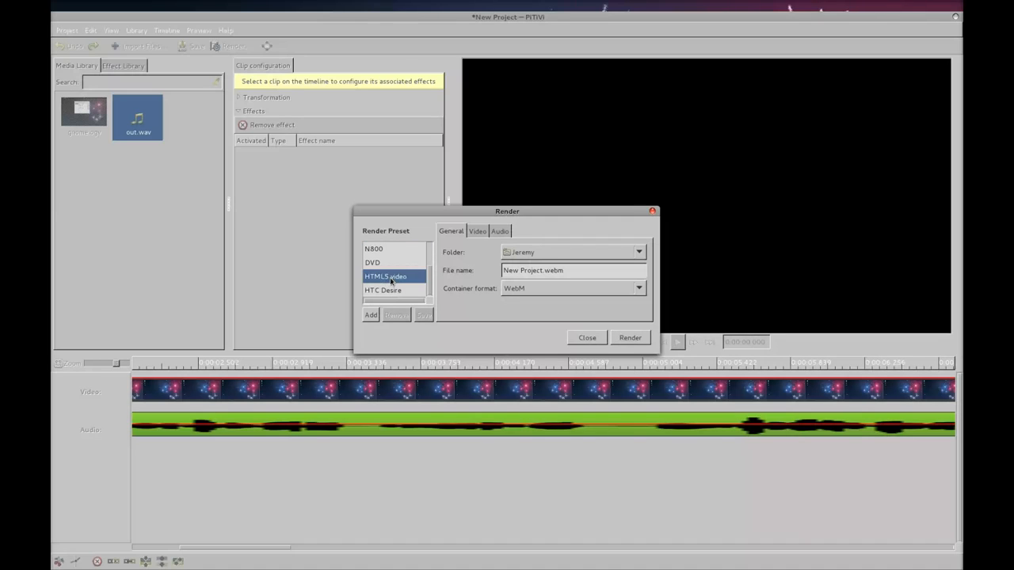
mouse_move(551, 281)
text(youtube_demo)
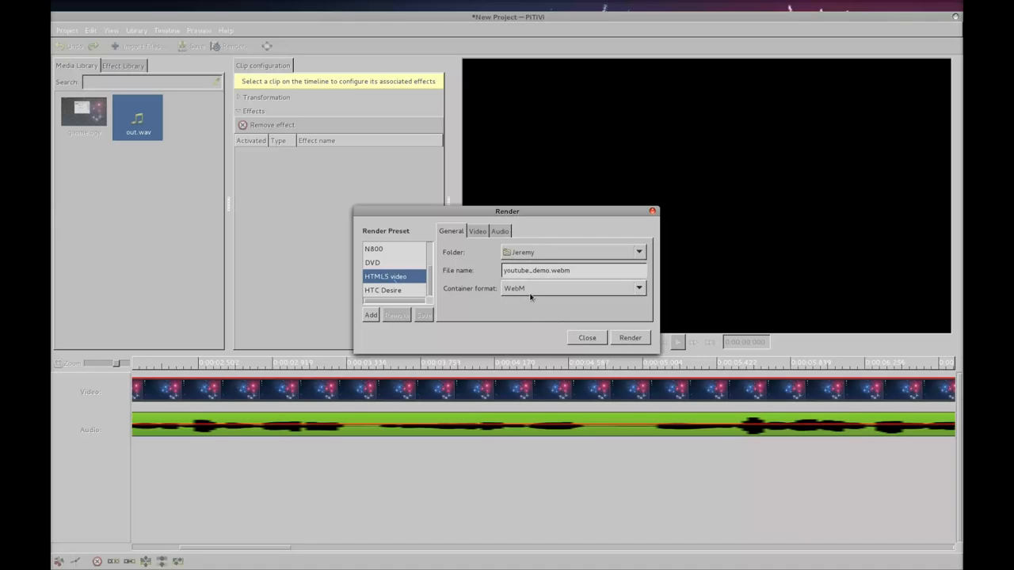
click(477, 231)
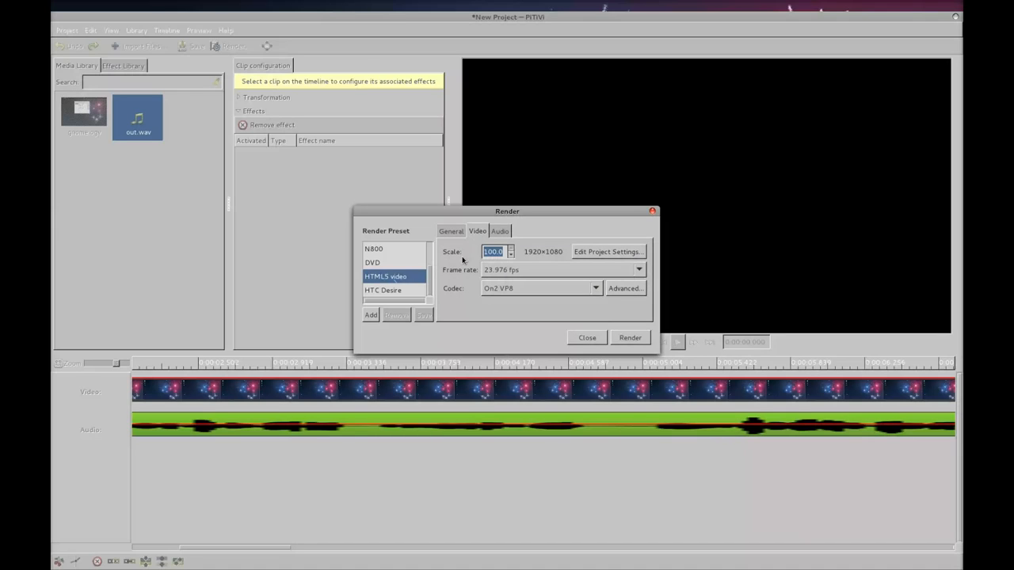
mouse_move(532, 267)
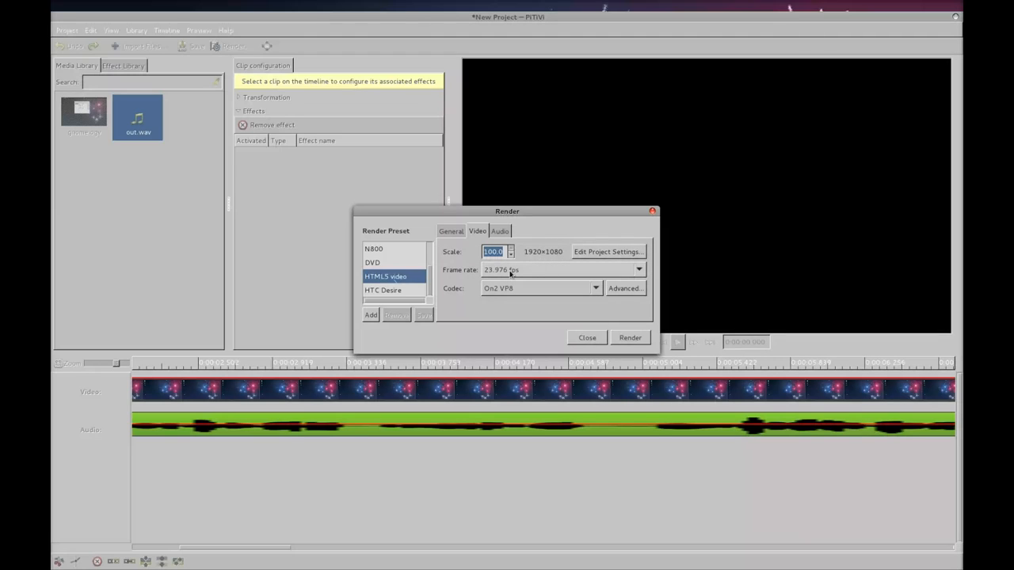
Set the render frame rate to 29.97 fps and check the Vorbis audio settings.
click(638, 270)
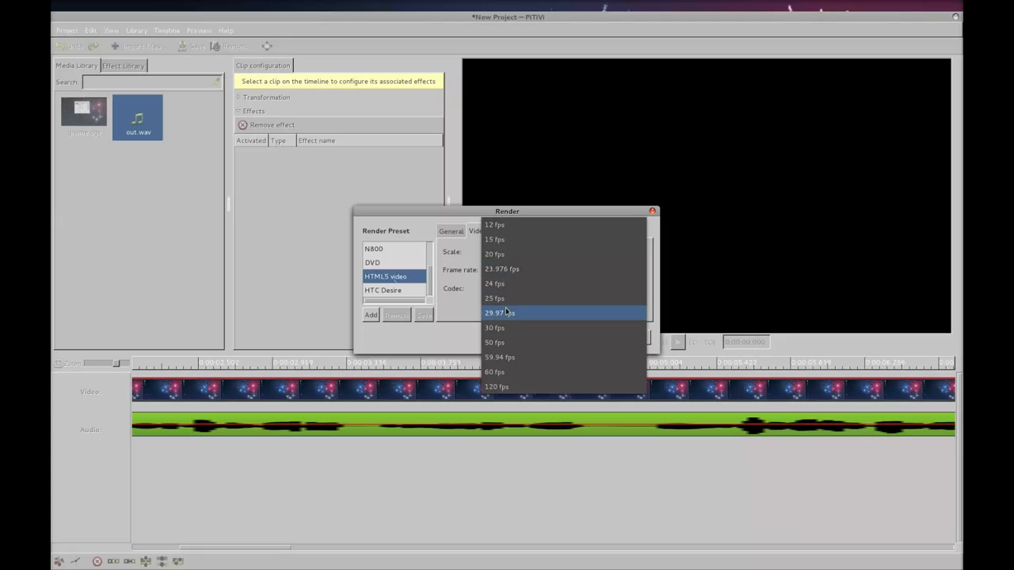
click(494, 312)
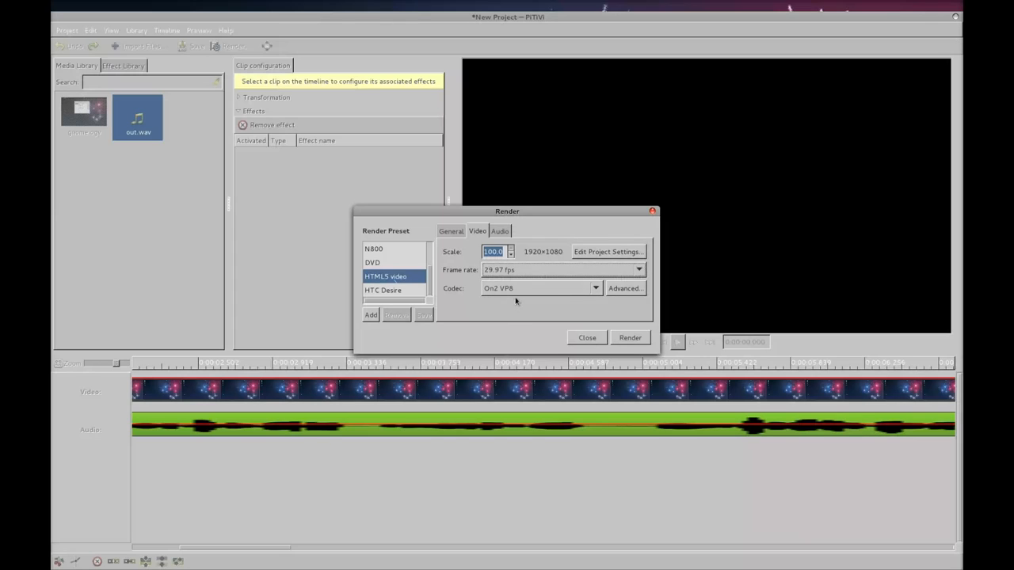
click(499, 231)
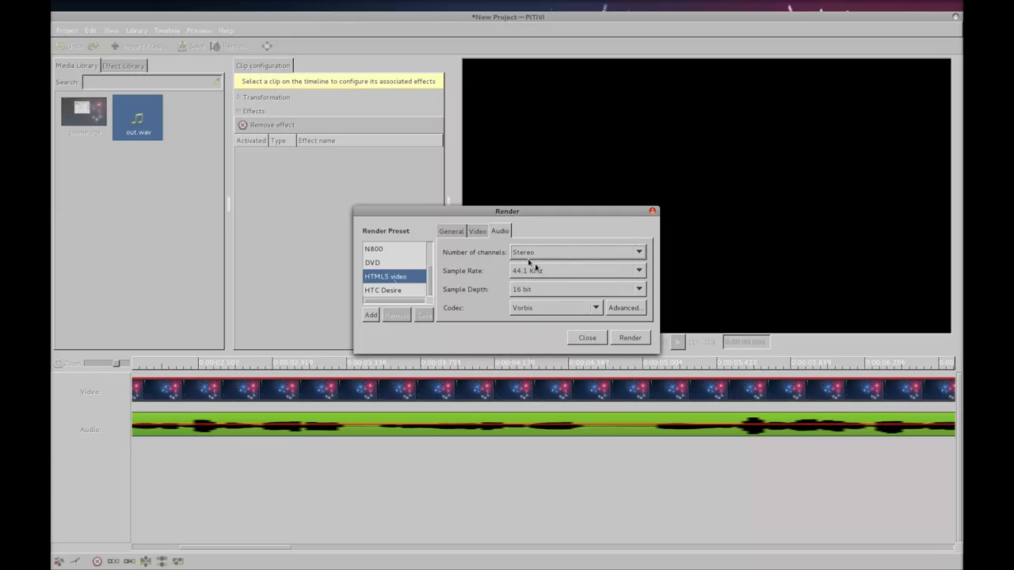
Review the Video and General render settings, then render youtube_demo.webm.
click(477, 231)
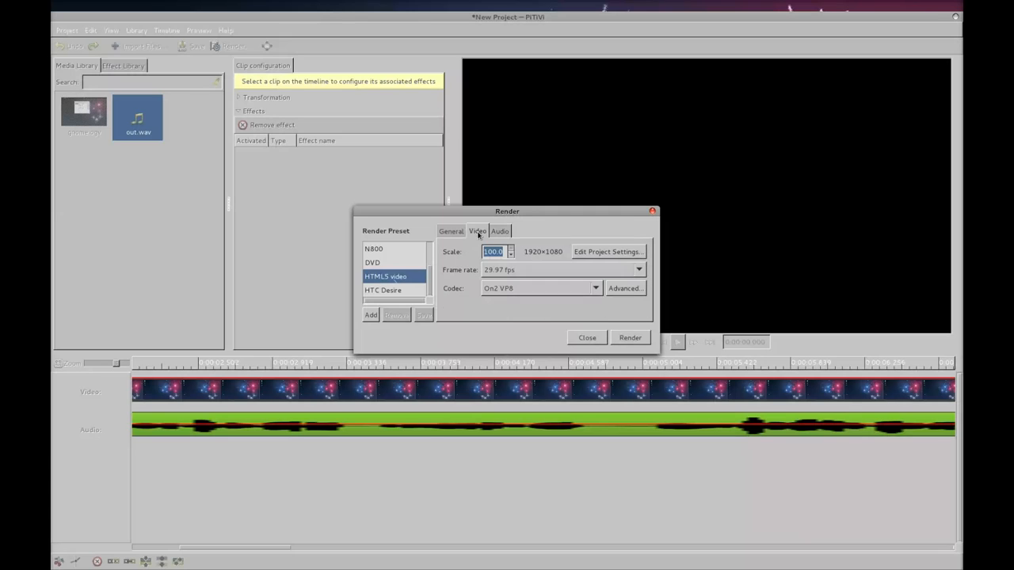
mouse_move(501, 271)
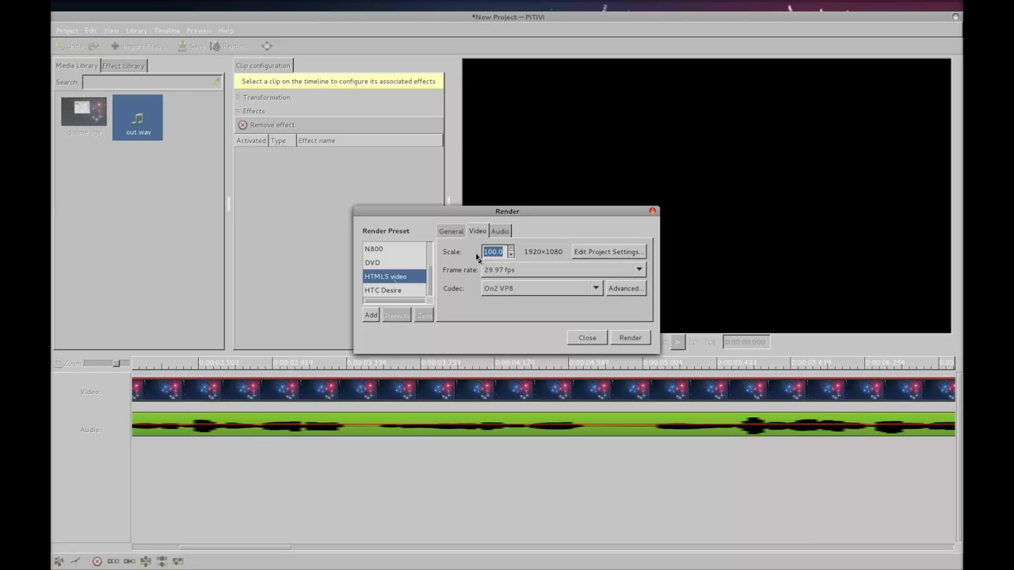
click(451, 230)
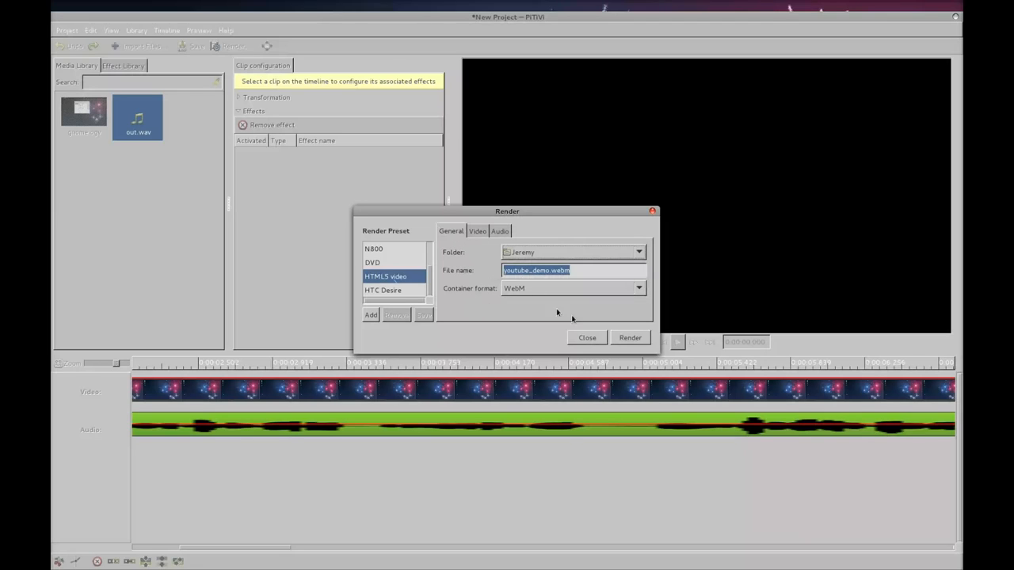
click(630, 338)
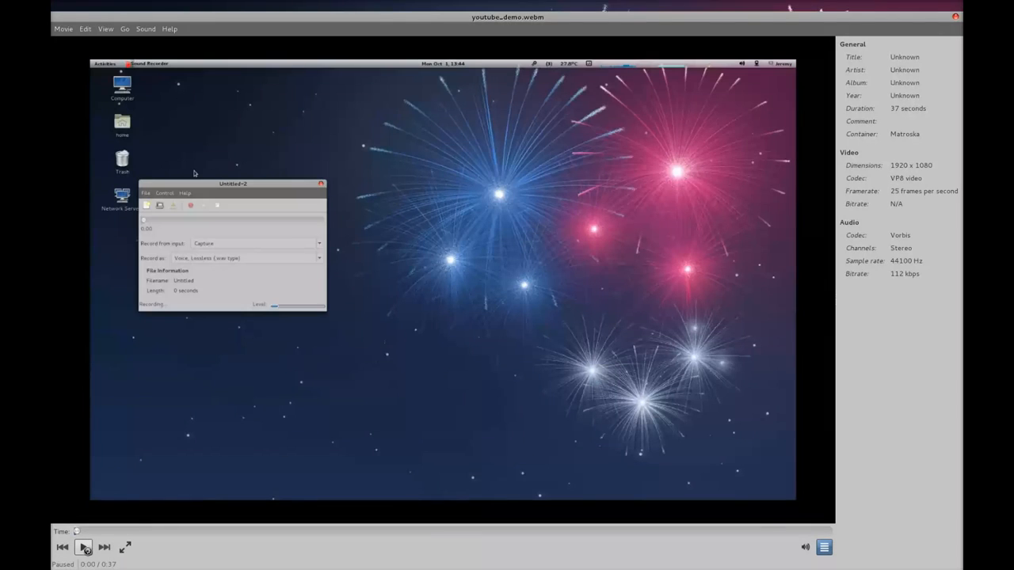
click(84, 547)
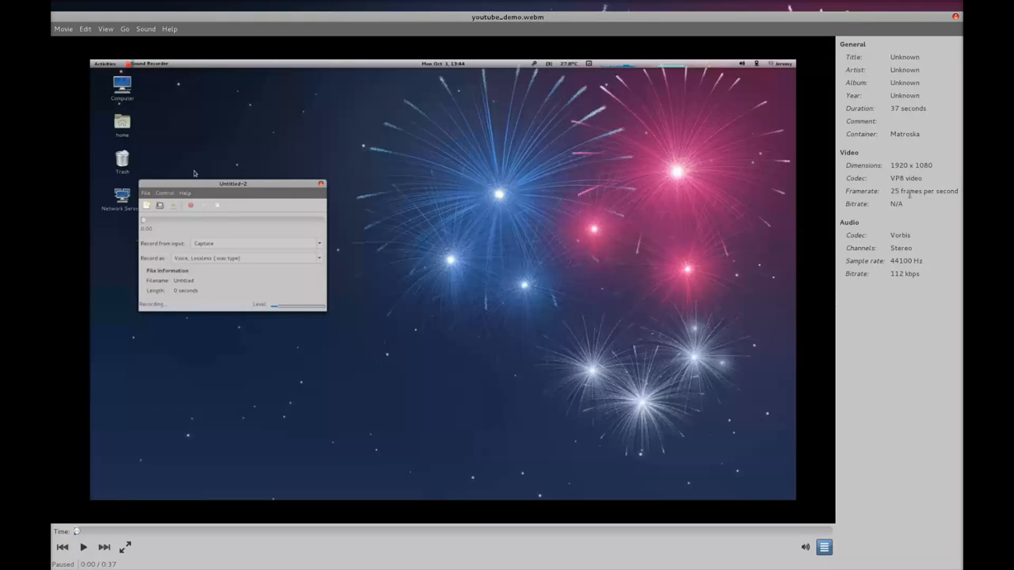
mouse_move(903, 238)
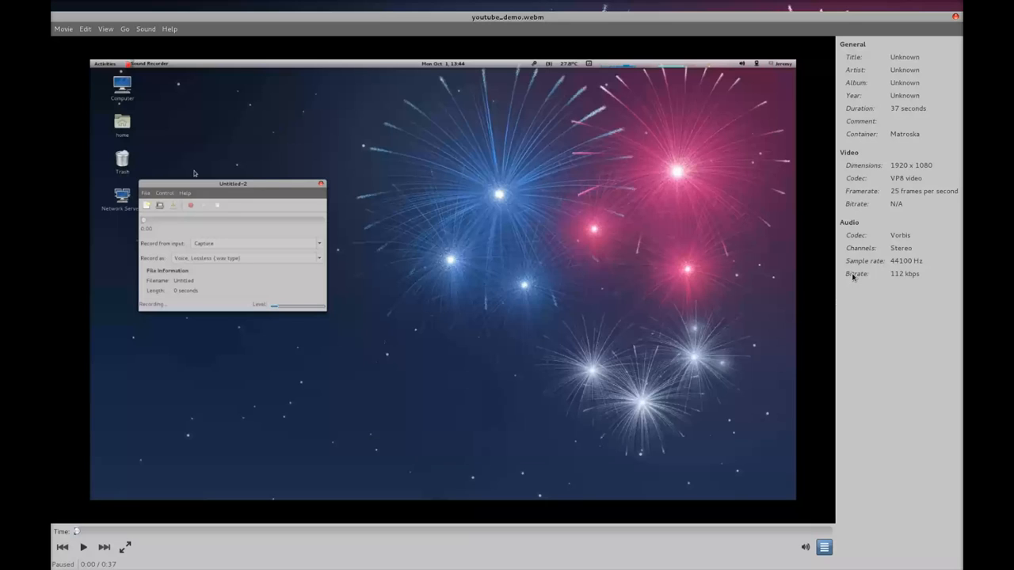
mouse_move(516, 304)
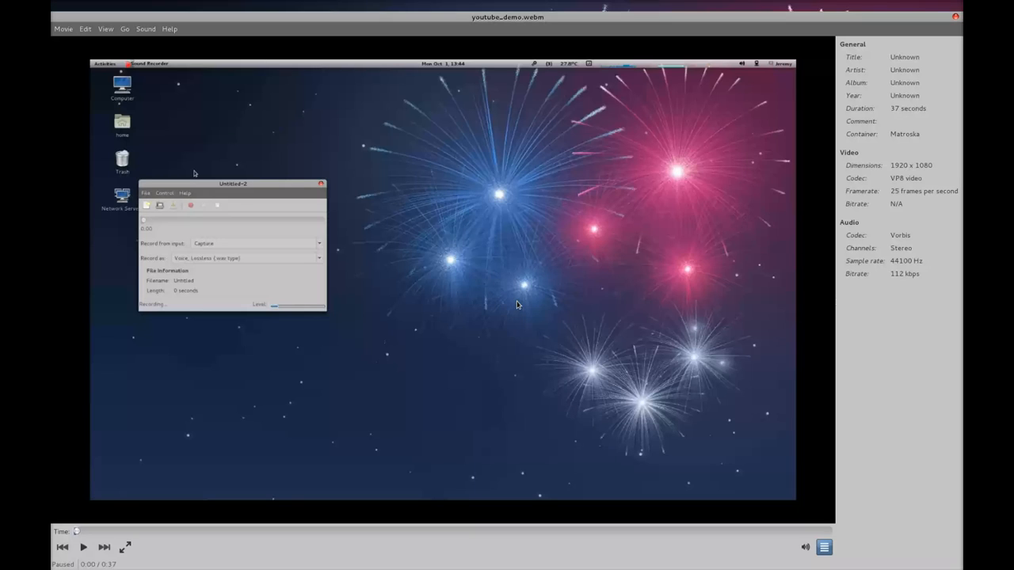
mouse_move(884, 506)
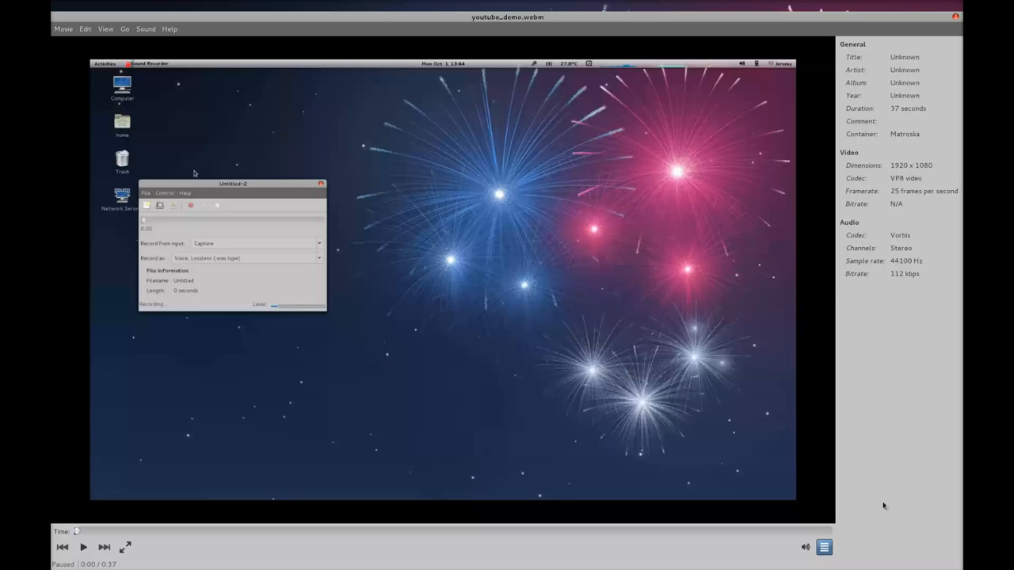